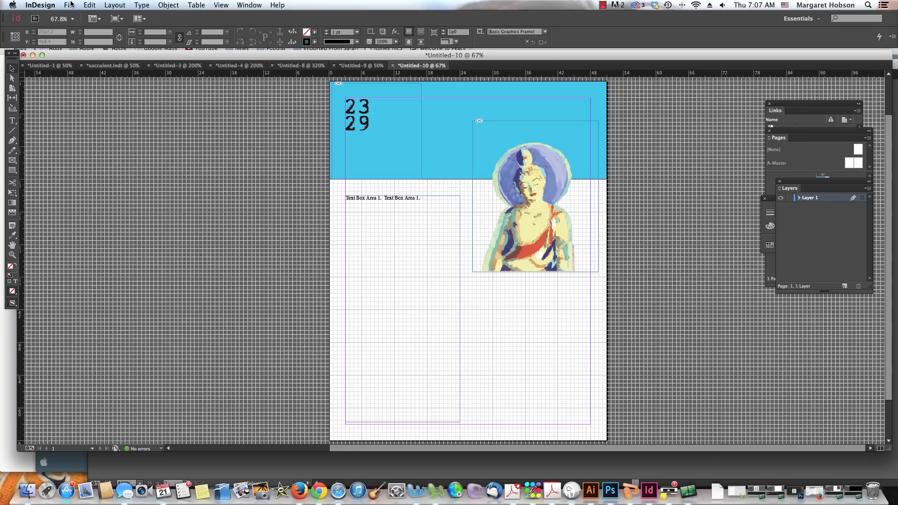
Step: Start a new document, toggling Facing Pages until it ends up switched off
click(69, 4)
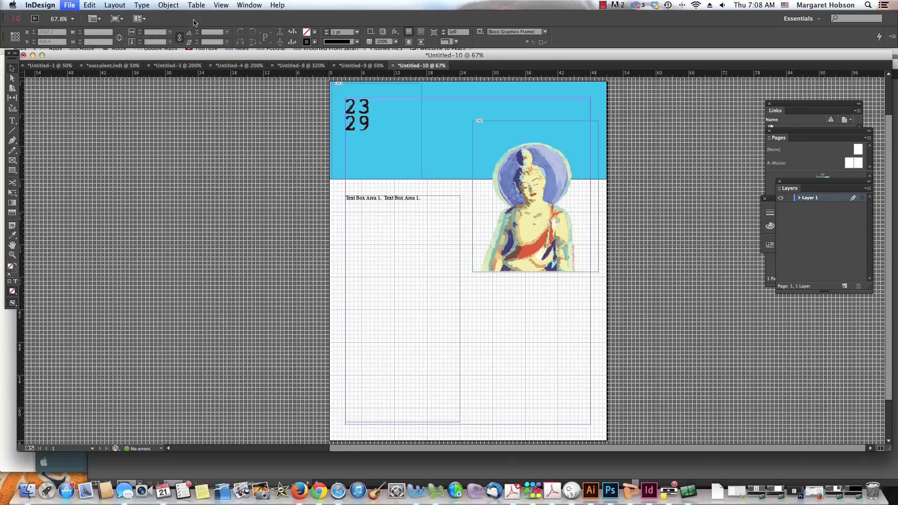
click(69, 5)
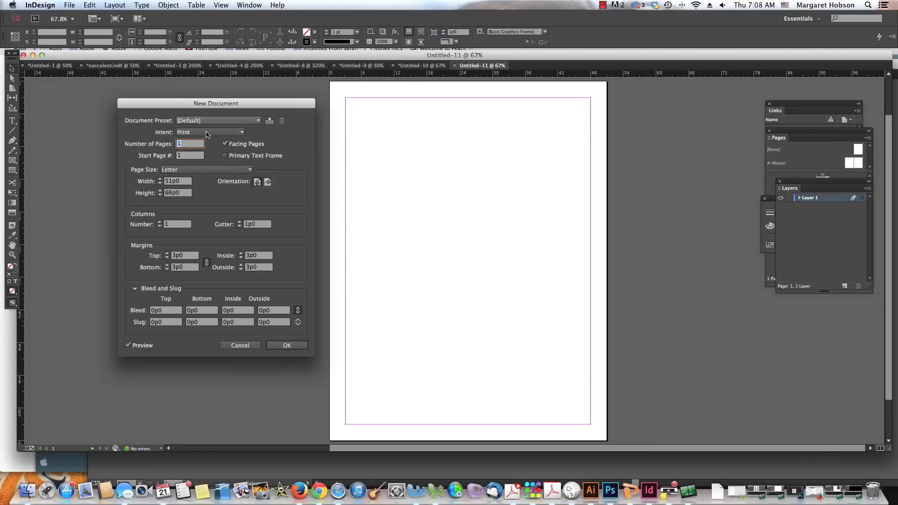
click(225, 144)
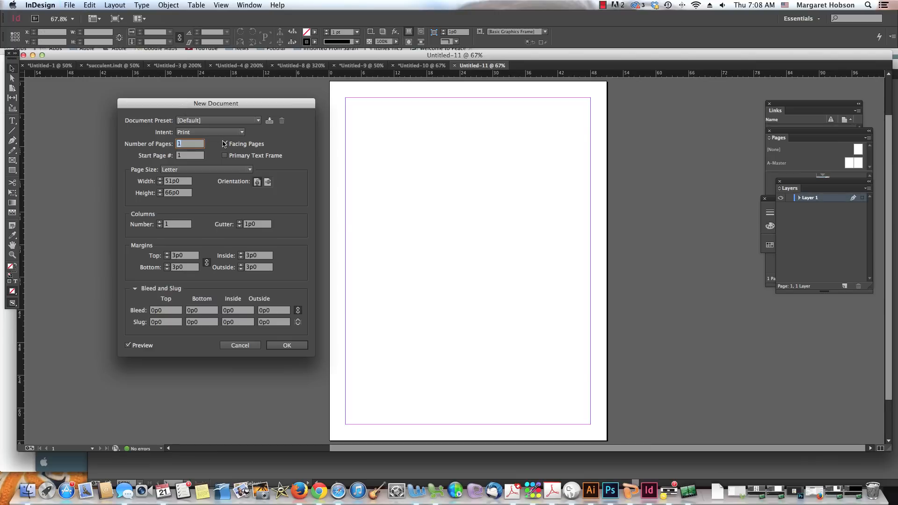
click(224, 143)
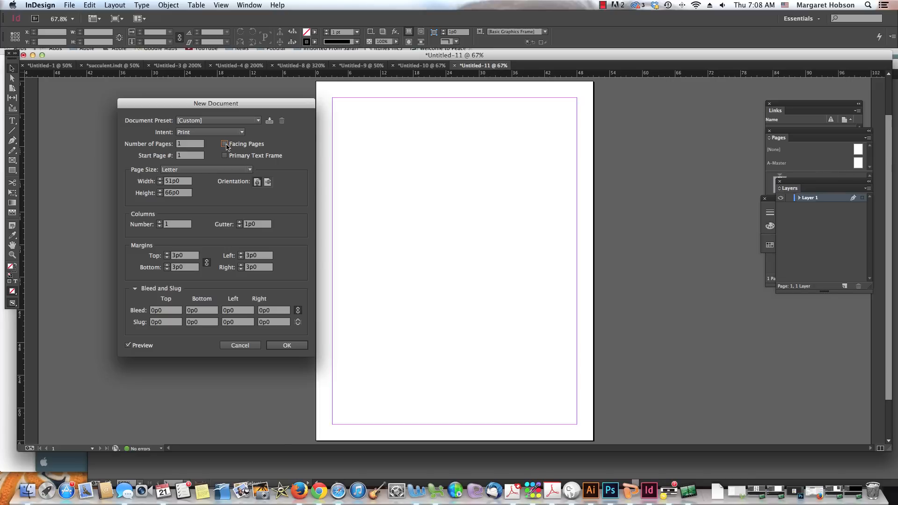
click(225, 144)
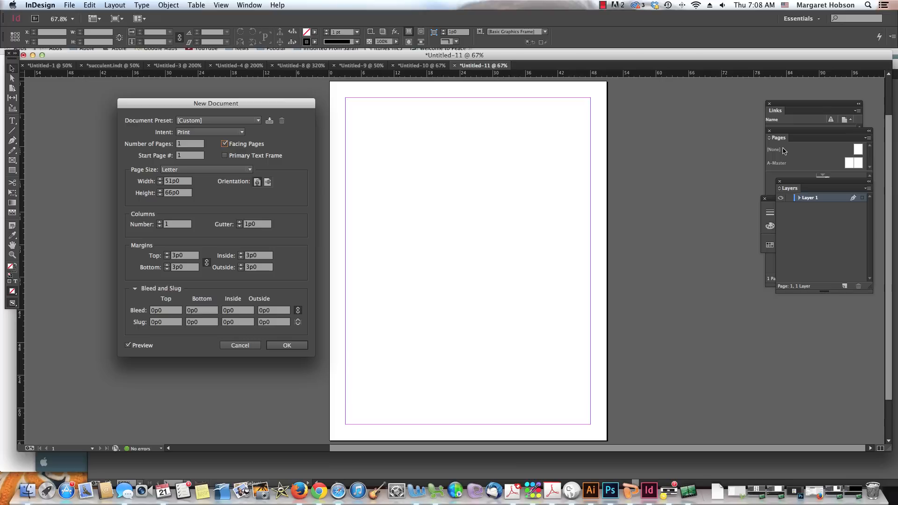
click(225, 144)
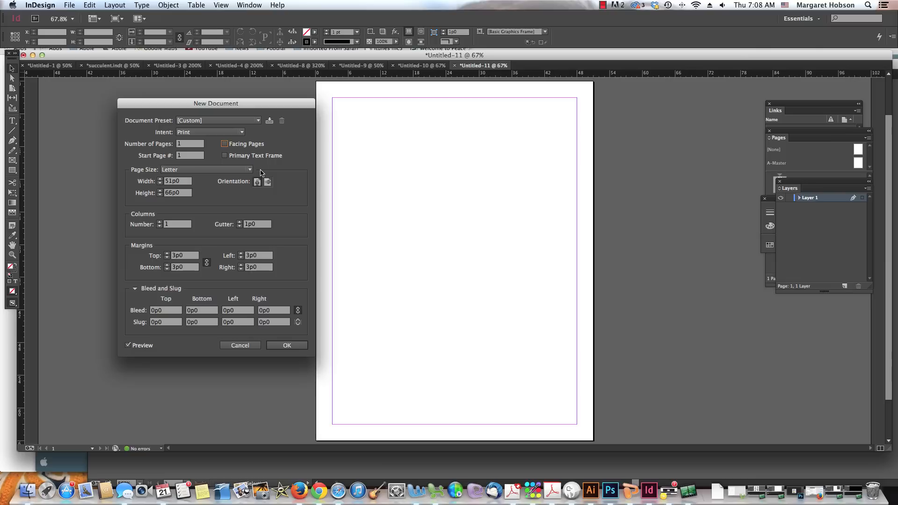
Step: Set the page size to US Business Card, 21p0 by 12p0, in landscape orientation
click(250, 169)
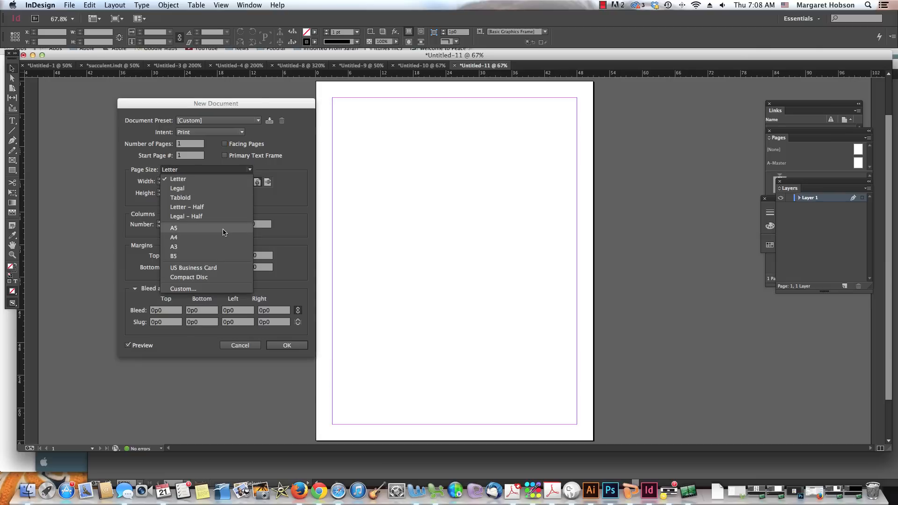
click(194, 268)
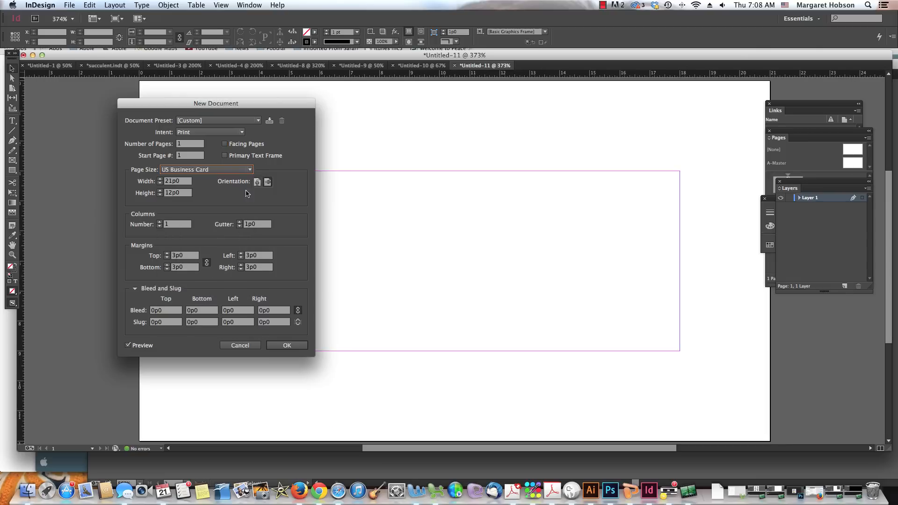
click(257, 181)
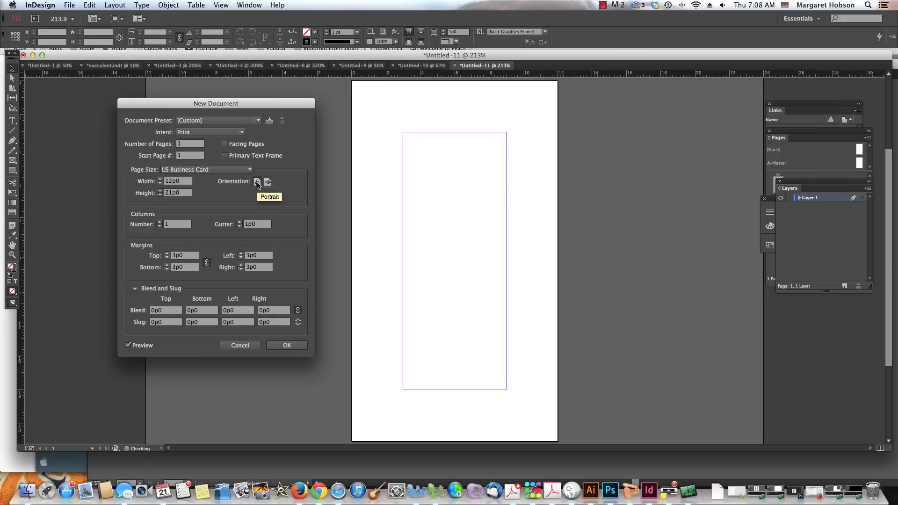
click(268, 181)
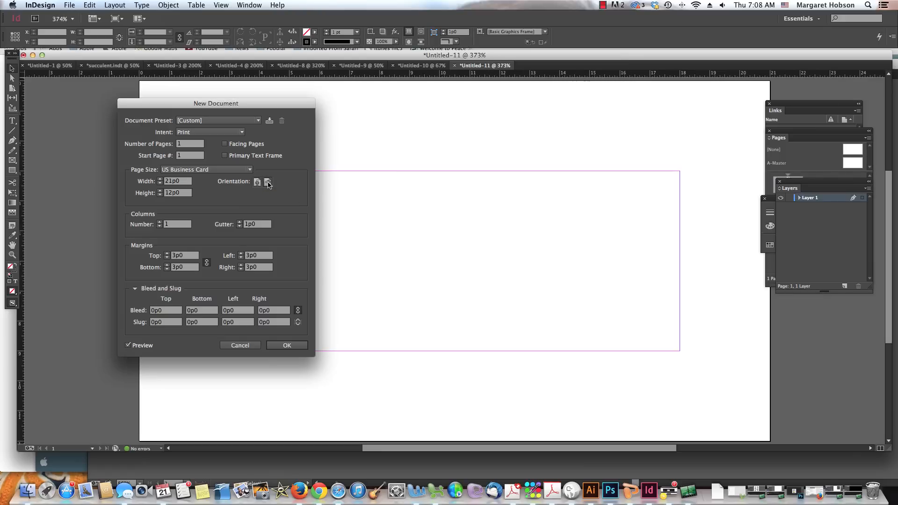
click(268, 182)
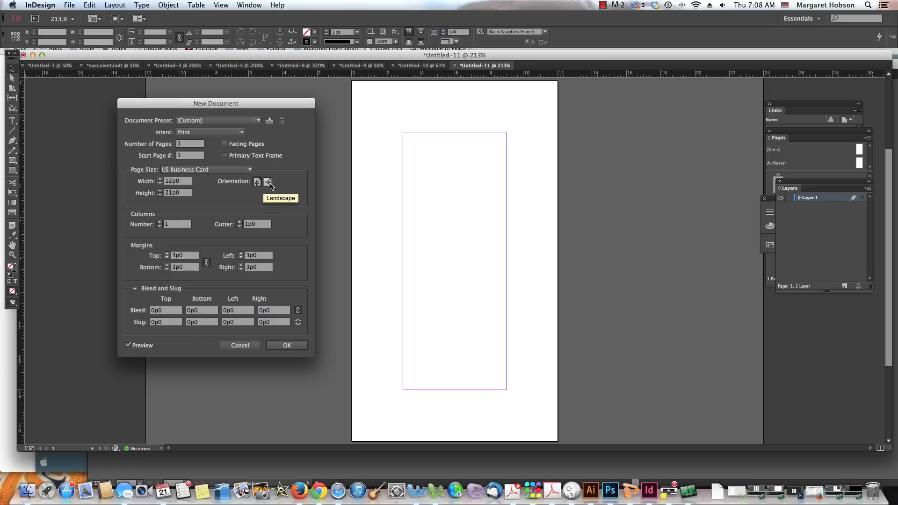
click(257, 181)
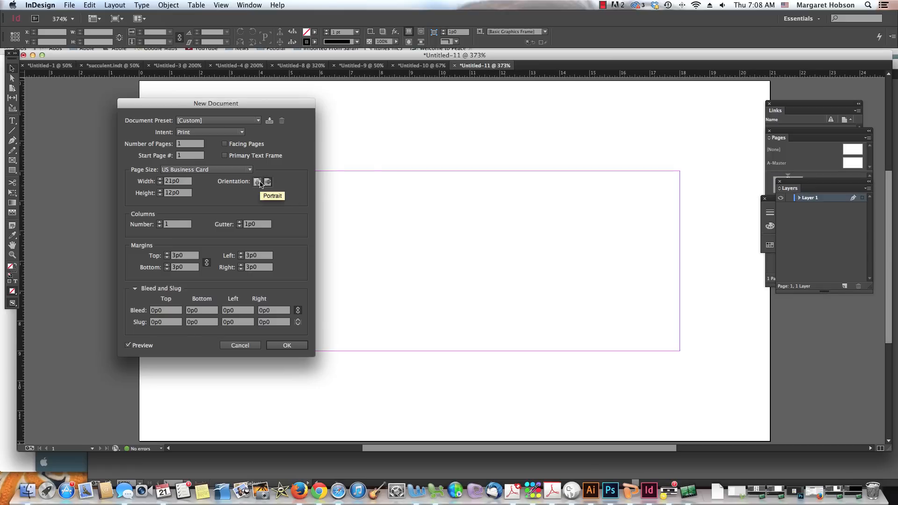
mouse_move(165, 272)
text(0p7)
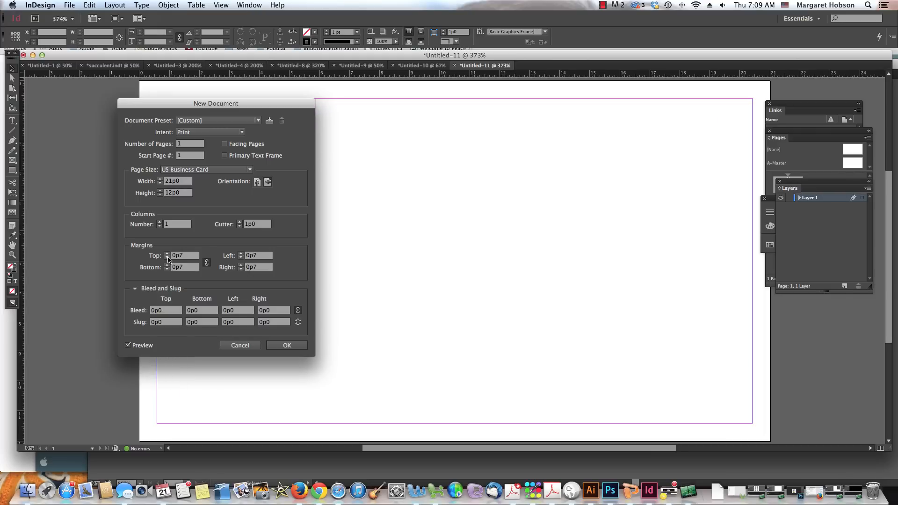
mouse_move(252, 339)
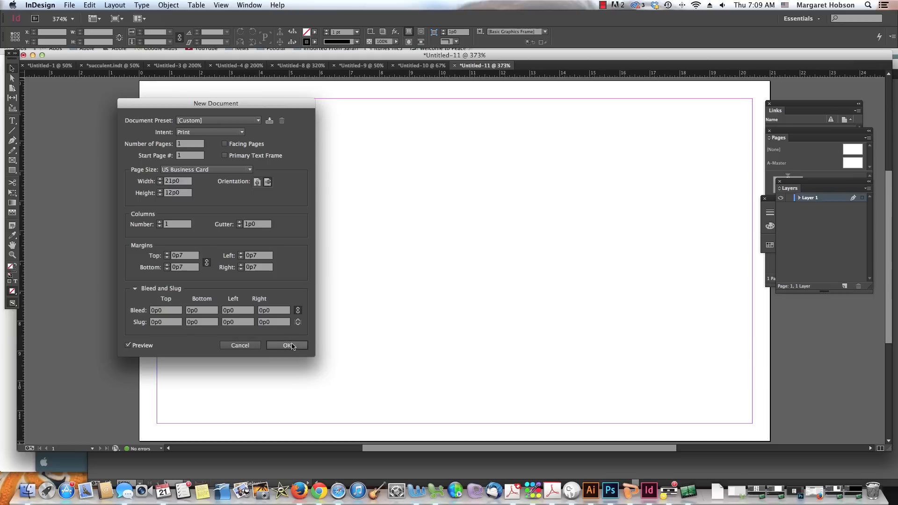
Step: Create the business card document and add a second page in the Pages panel
click(288, 345)
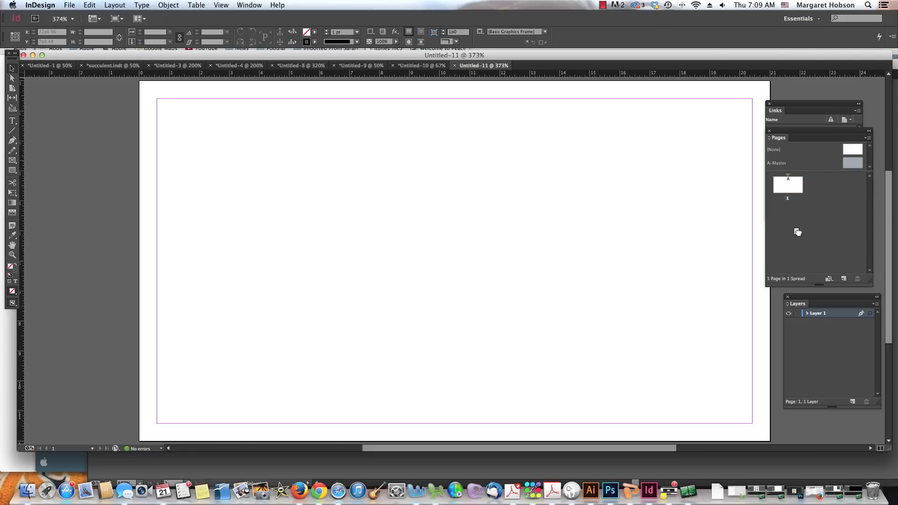
click(843, 279)
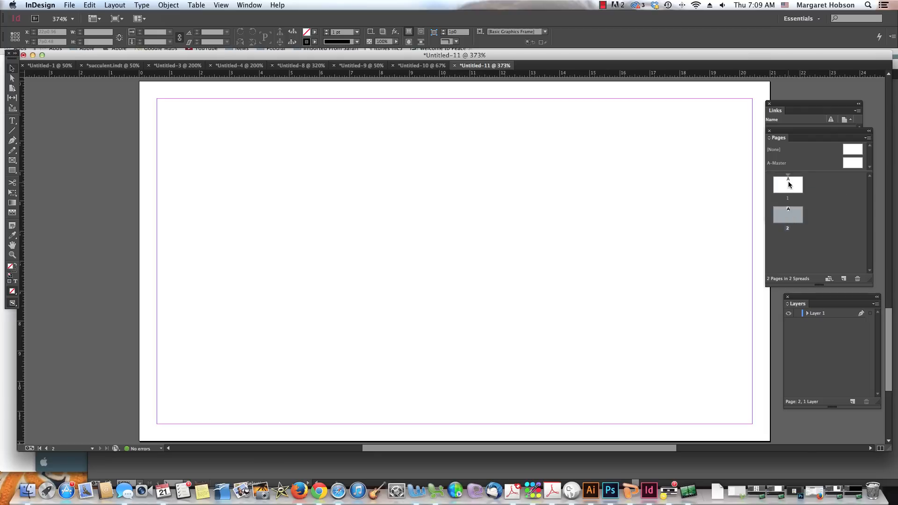
click(788, 215)
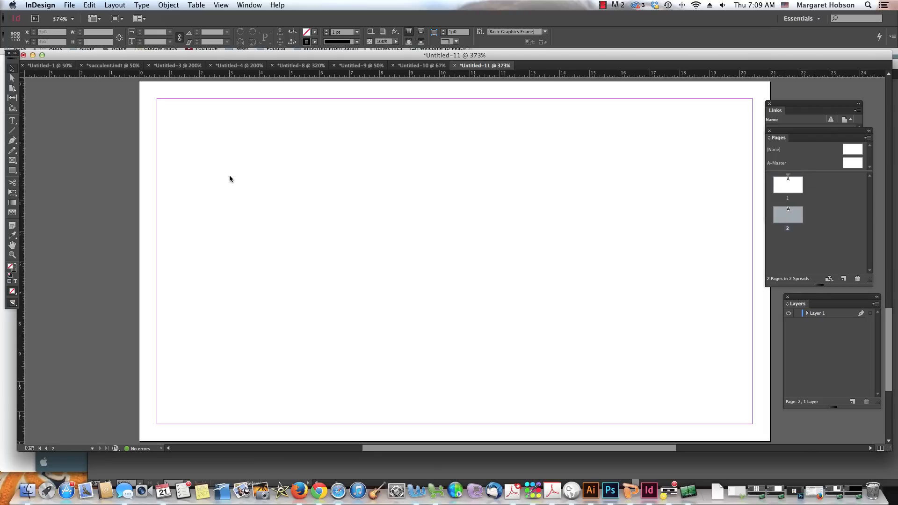
mouse_move(257, 212)
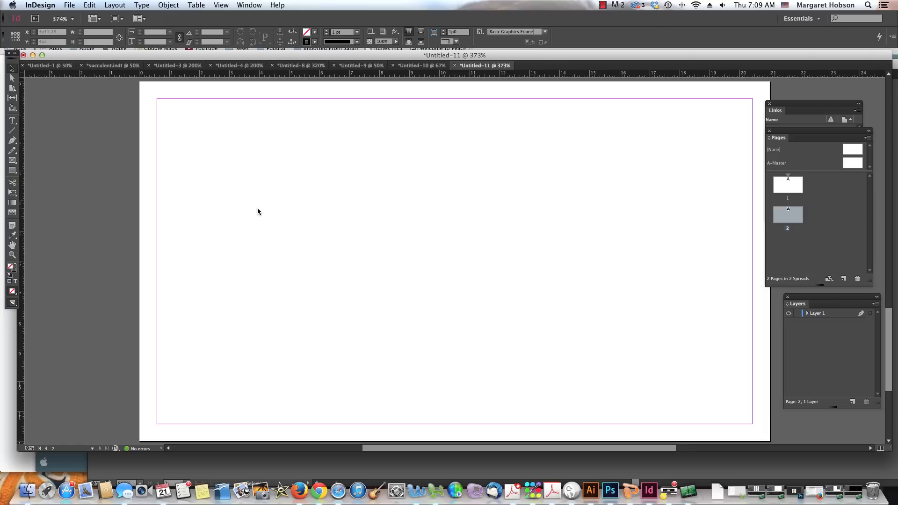
Step: Change the document to portrait orientation, 12 by 21 picas, in Document Setup
click(68, 5)
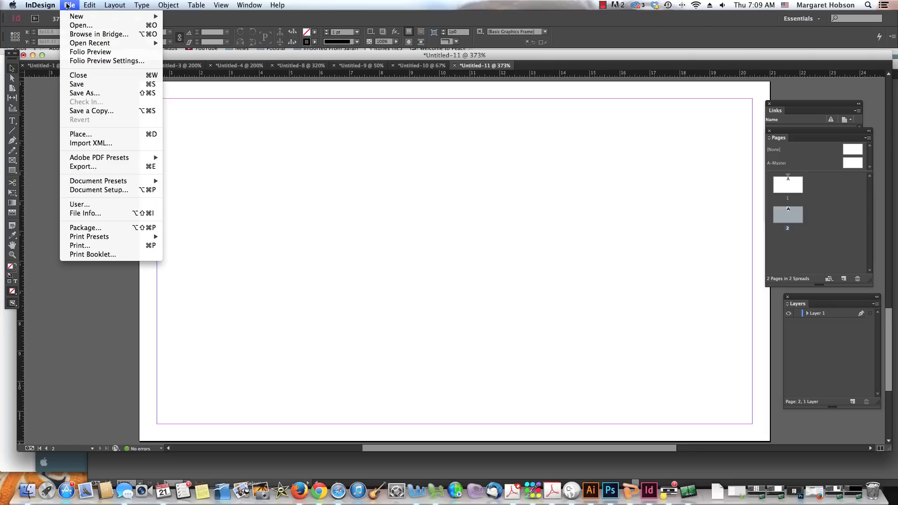
mouse_move(80, 134)
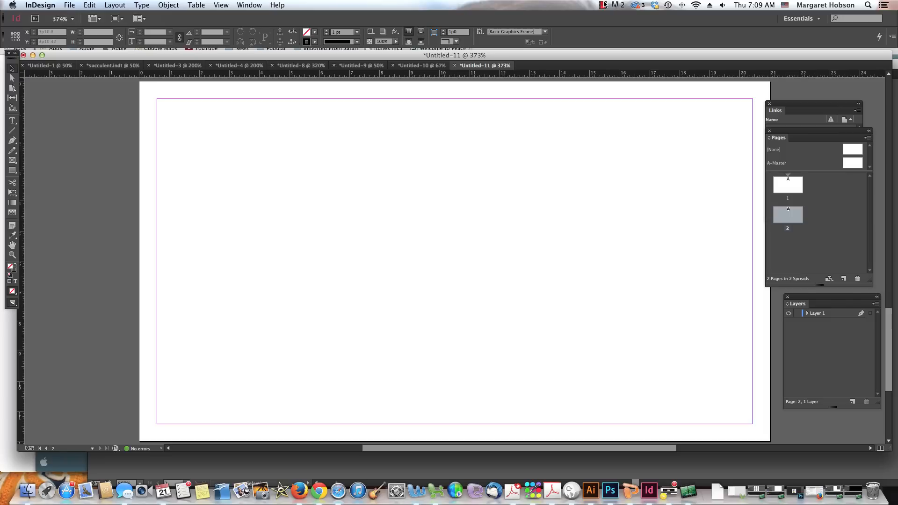
click(603, 4)
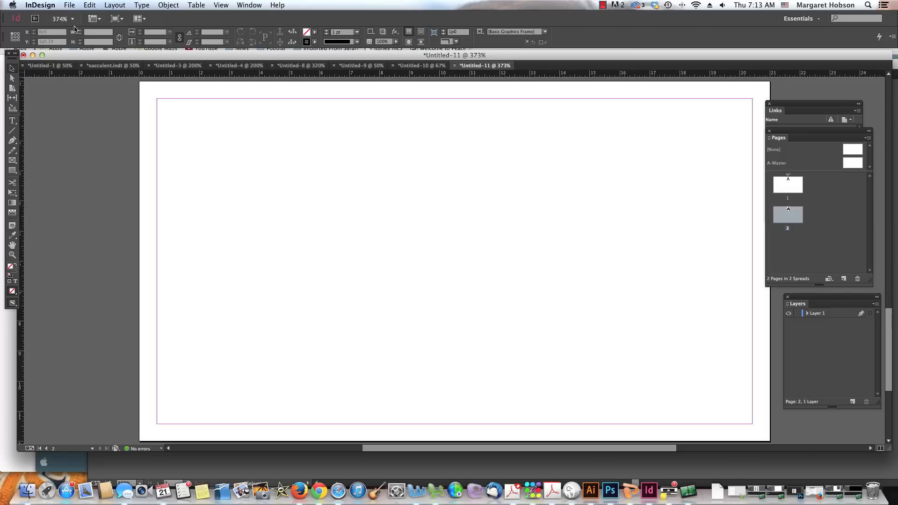
click(69, 4)
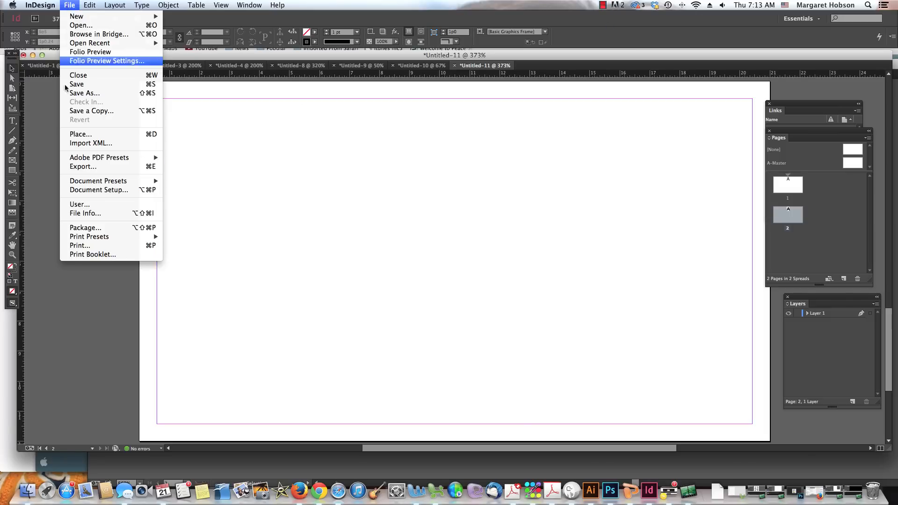
mouse_move(82, 166)
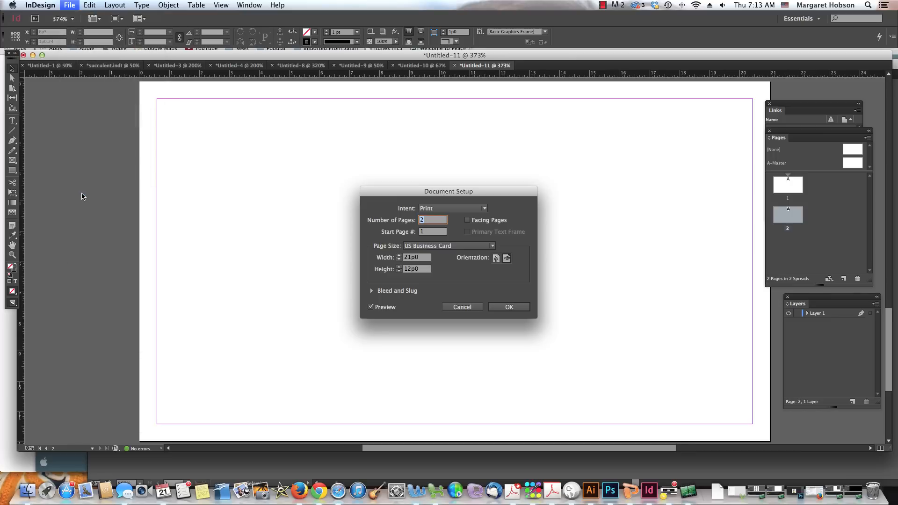
mouse_move(506, 259)
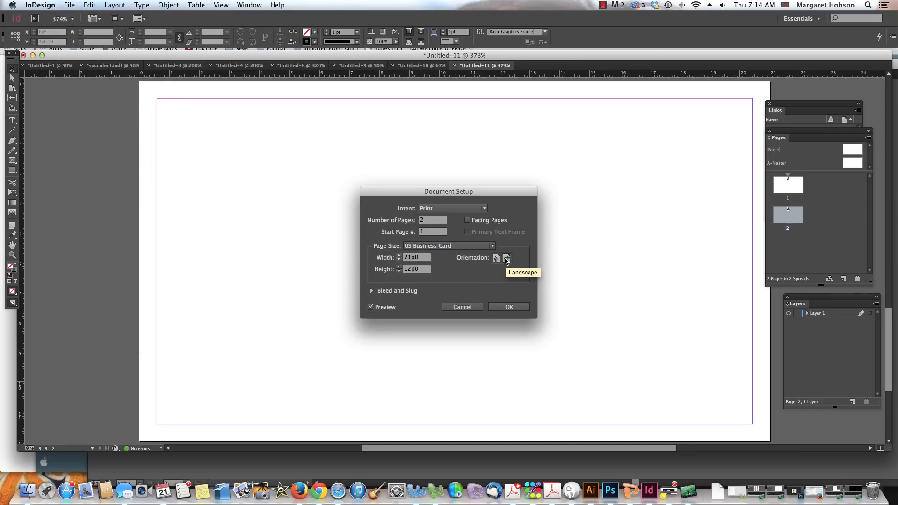
click(495, 258)
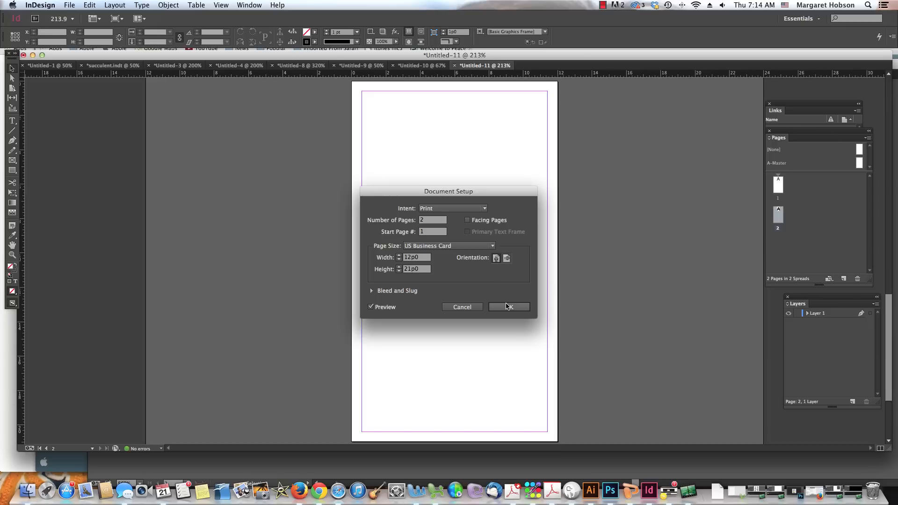
click(508, 306)
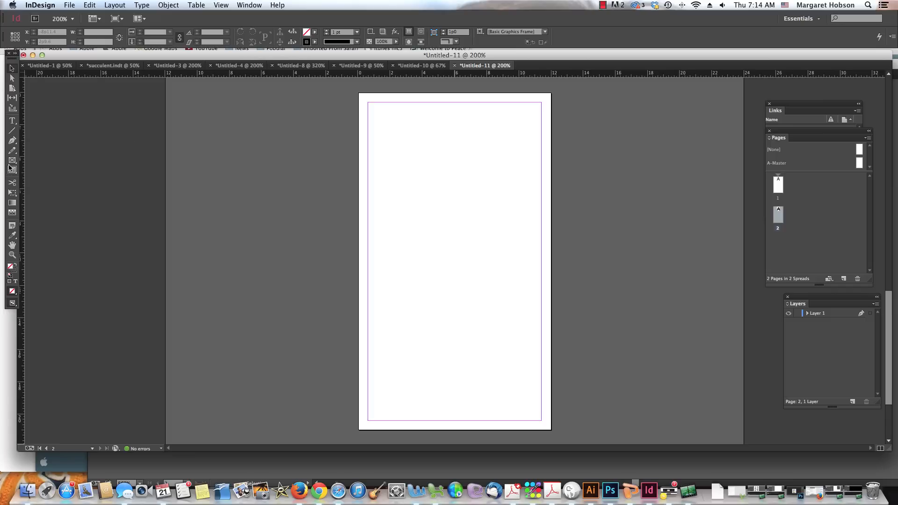
Step: Draw a frame covering page 2 to the bleed and pick a pale teal fill
click(11, 169)
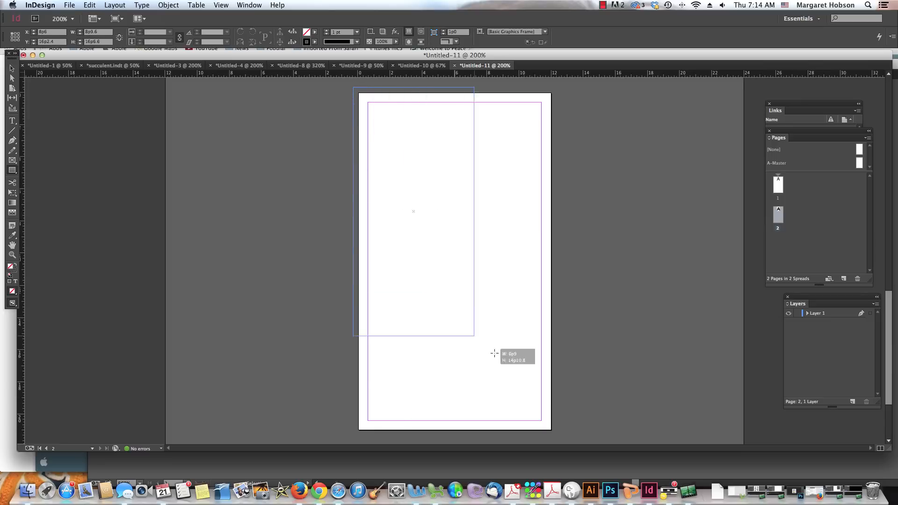
drag(494, 353, 556, 434)
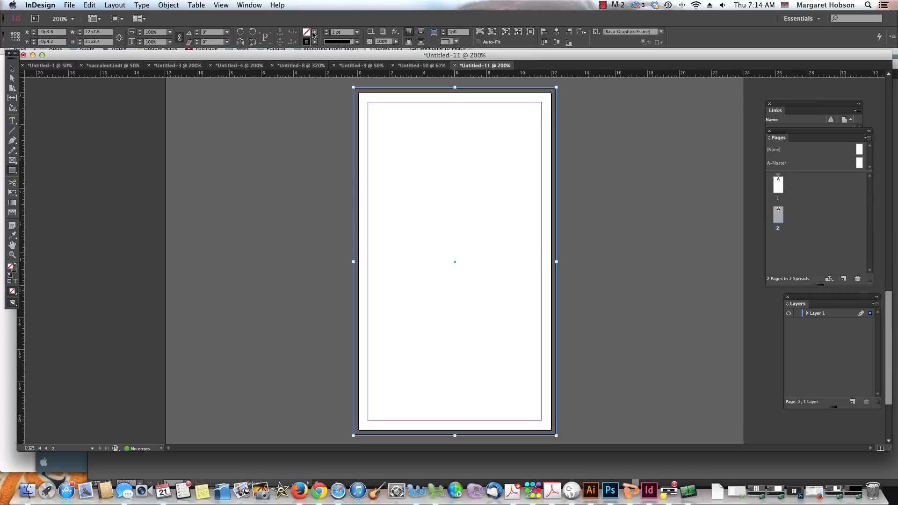
mouse_move(313, 31)
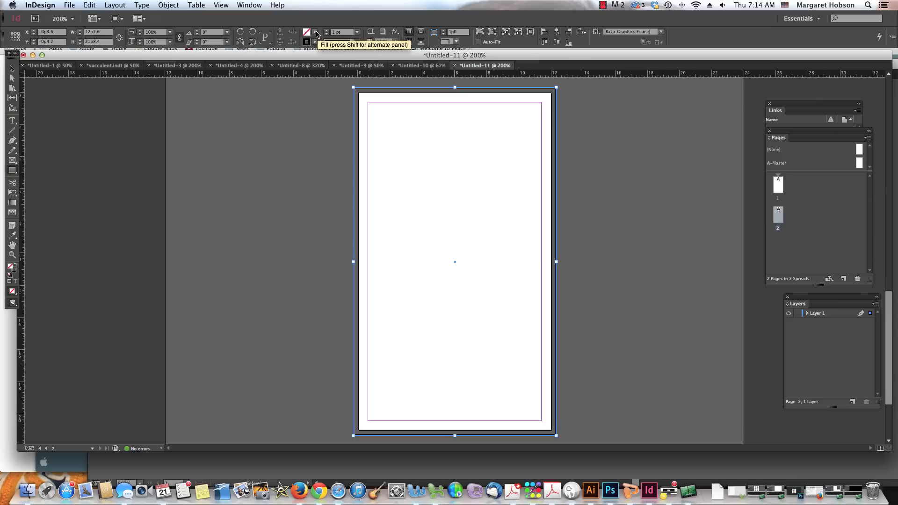
click(313, 33)
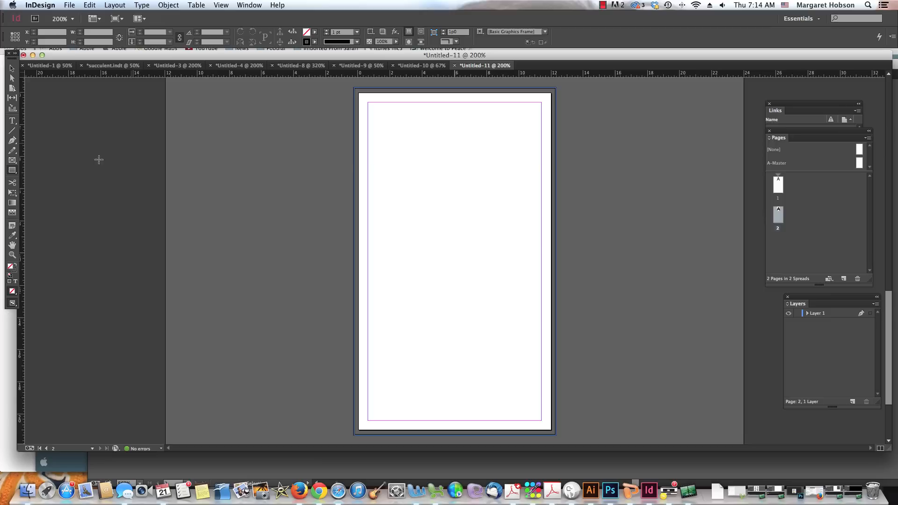
double_click(10, 267)
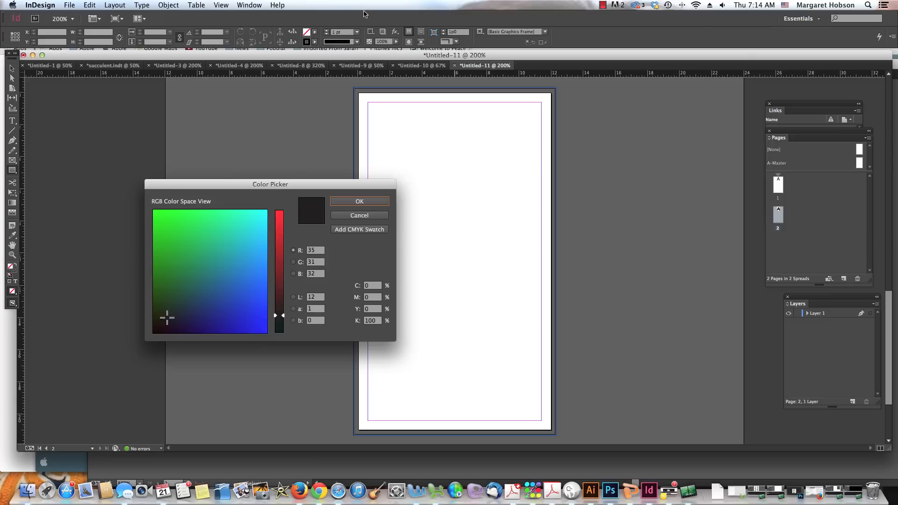
click(602, 5)
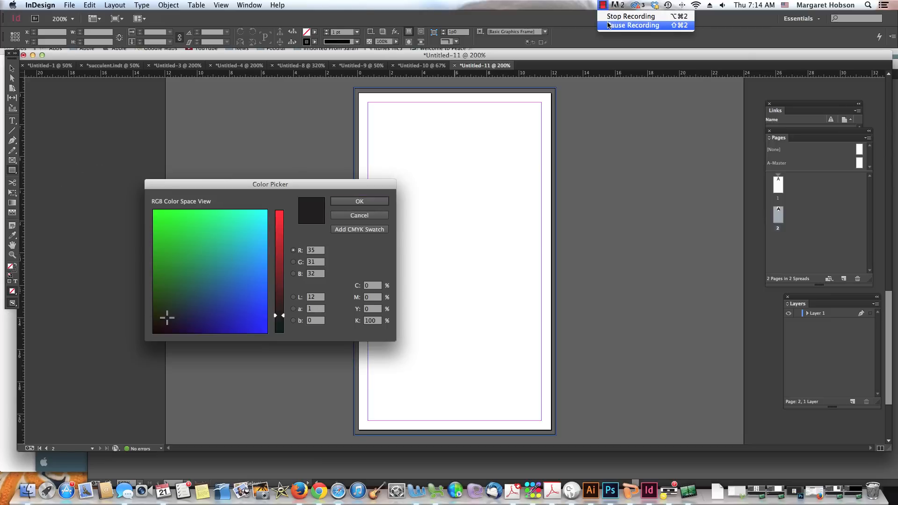
click(220, 248)
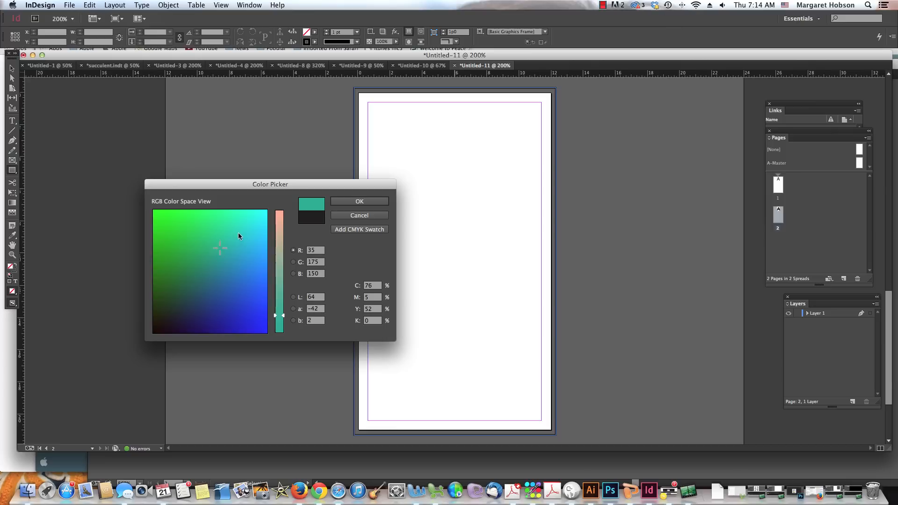
click(253, 221)
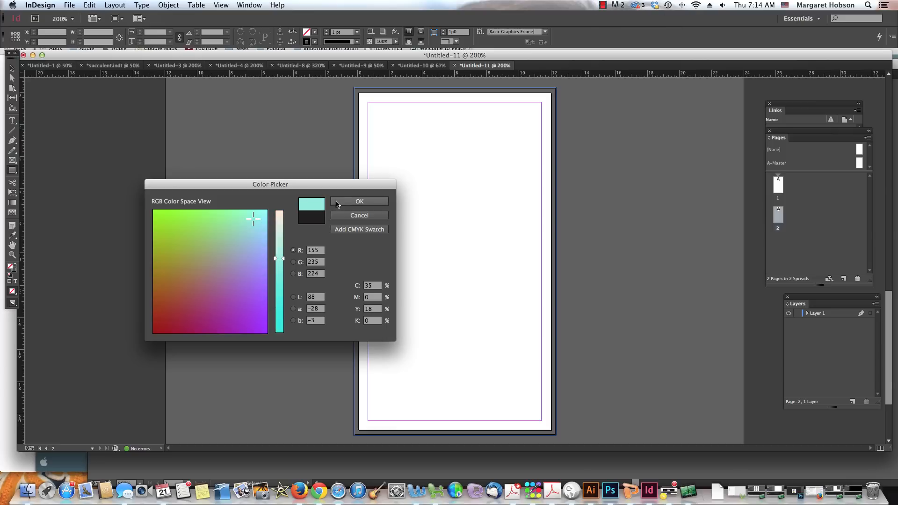
click(359, 201)
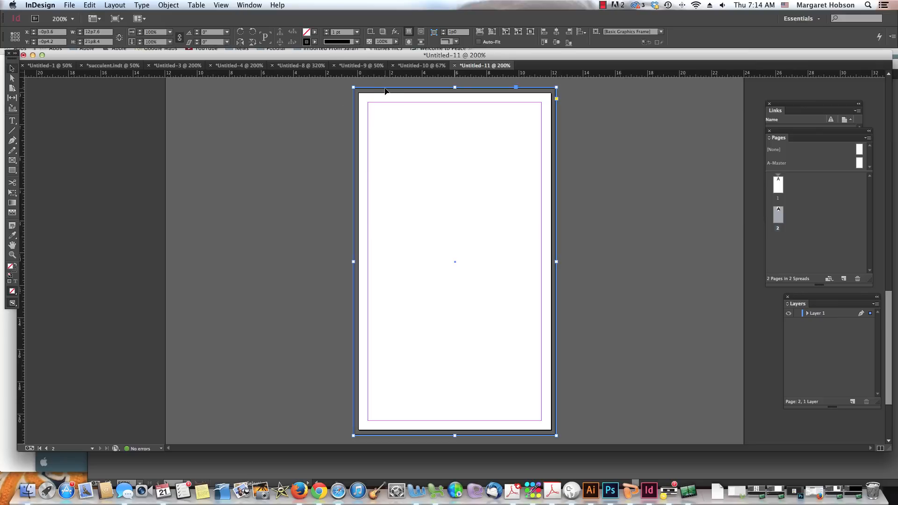
Step: Apply the pale teal fill to the full-page frame through the Color Picker
click(306, 41)
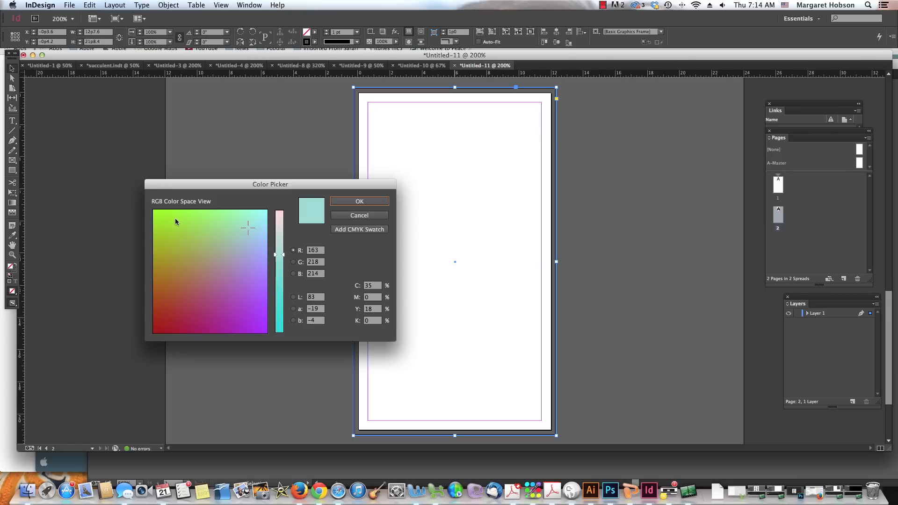
click(360, 202)
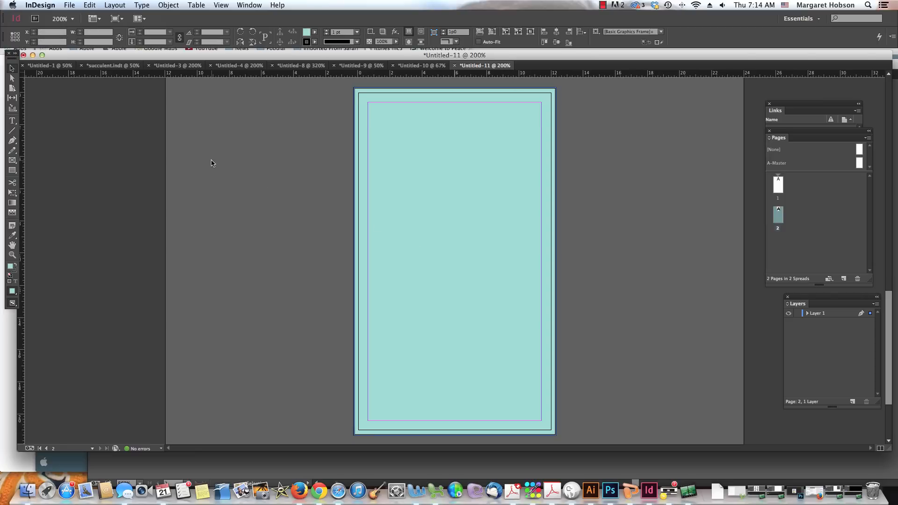
Step: Start a graphics frame across the top half of the page for the logo
click(69, 5)
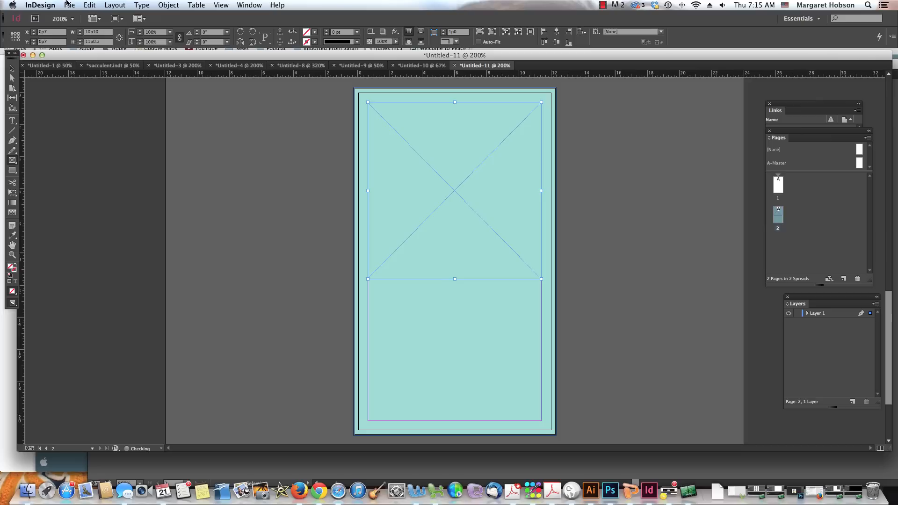
Step: Place 2329.pdf from the Desktop into the top frame
click(69, 5)
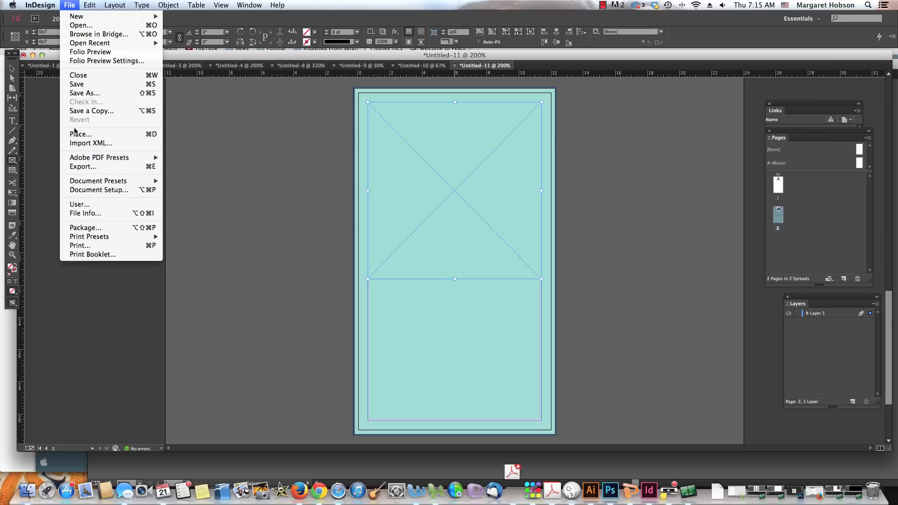
click(81, 134)
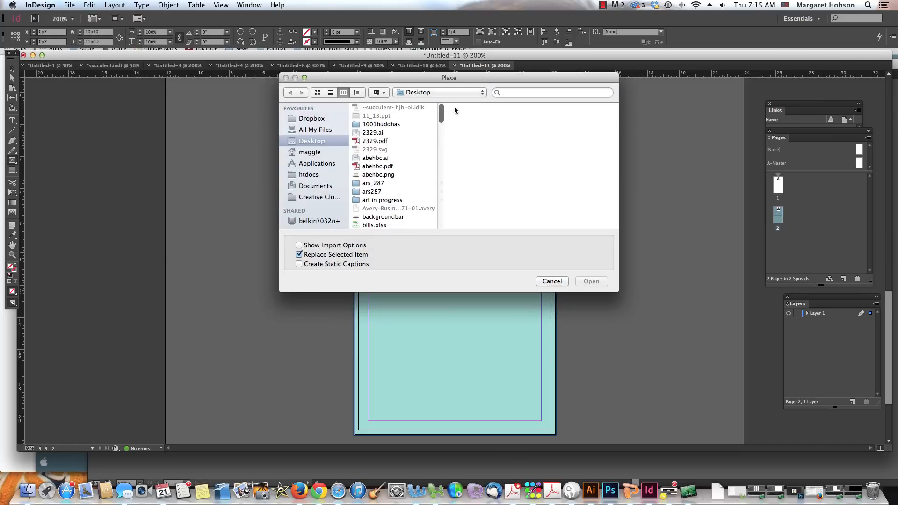
click(374, 140)
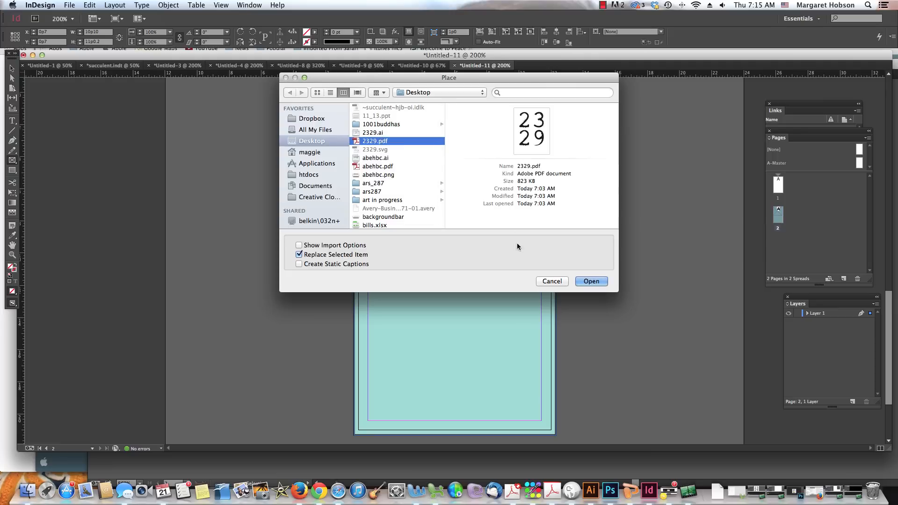
click(590, 281)
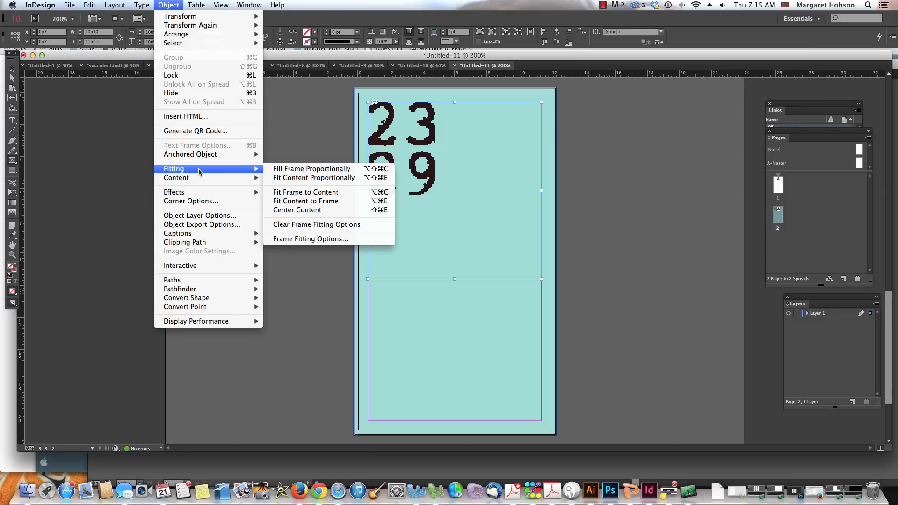
mouse_move(309, 184)
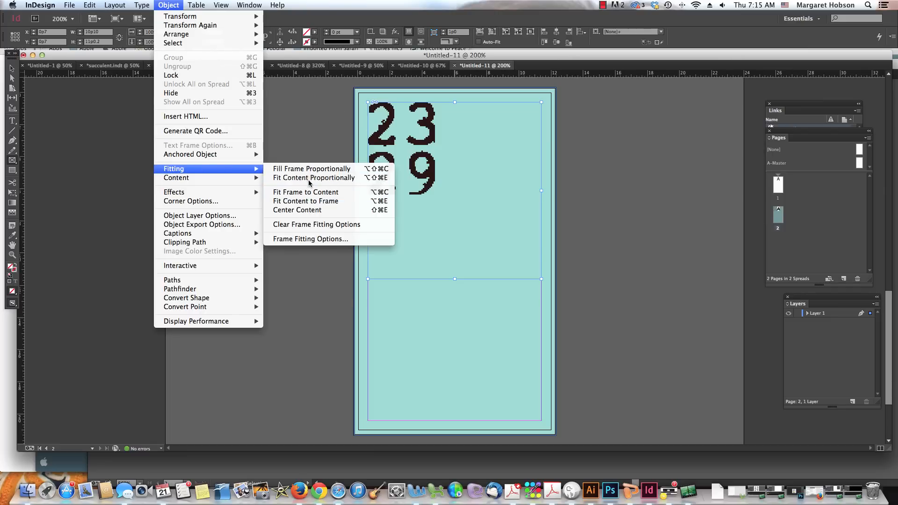
Step: Fit the placed 2329 logo proportionally to its frame
click(314, 178)
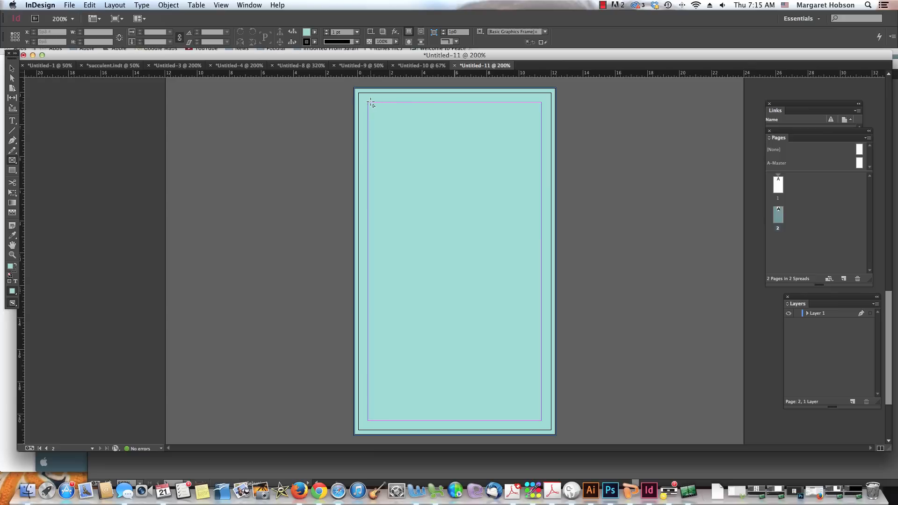
Step: Draw a new frame over the top half and place 2329.ai into it
drag(370, 102, 423, 145)
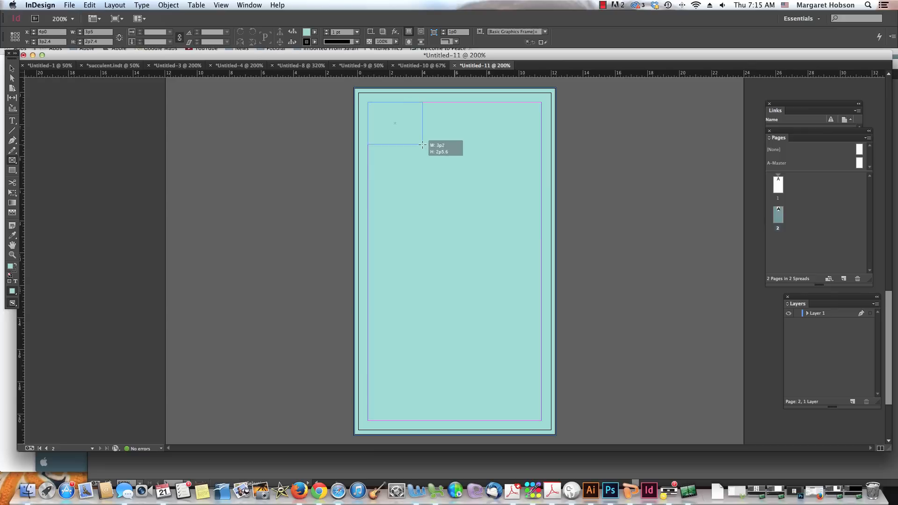
drag(422, 144, 542, 258)
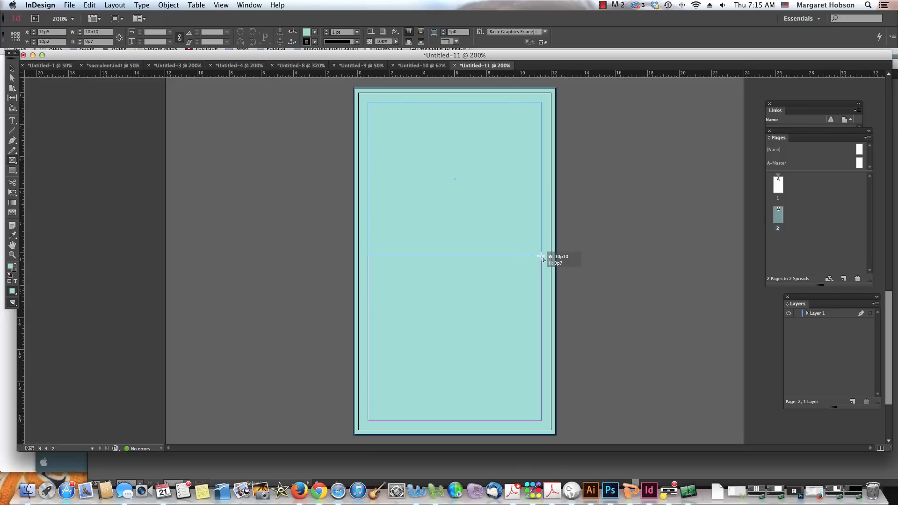
click(69, 5)
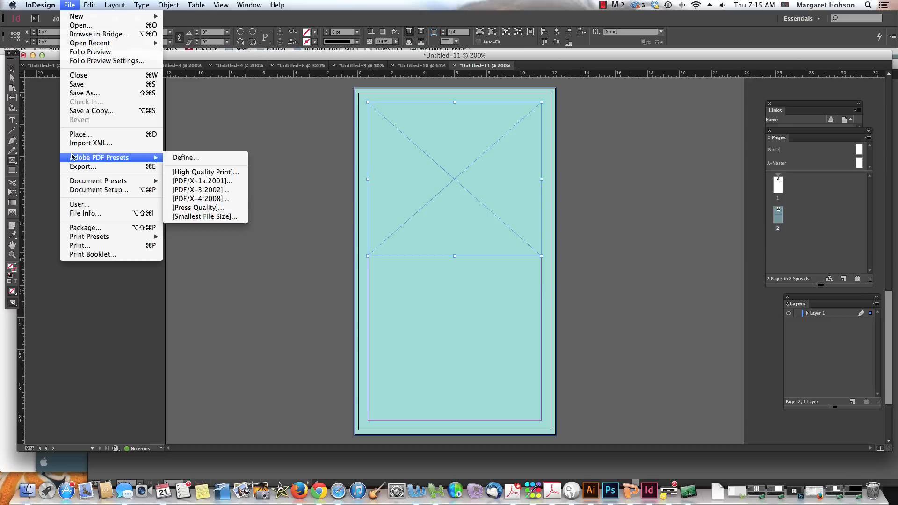
click(80, 134)
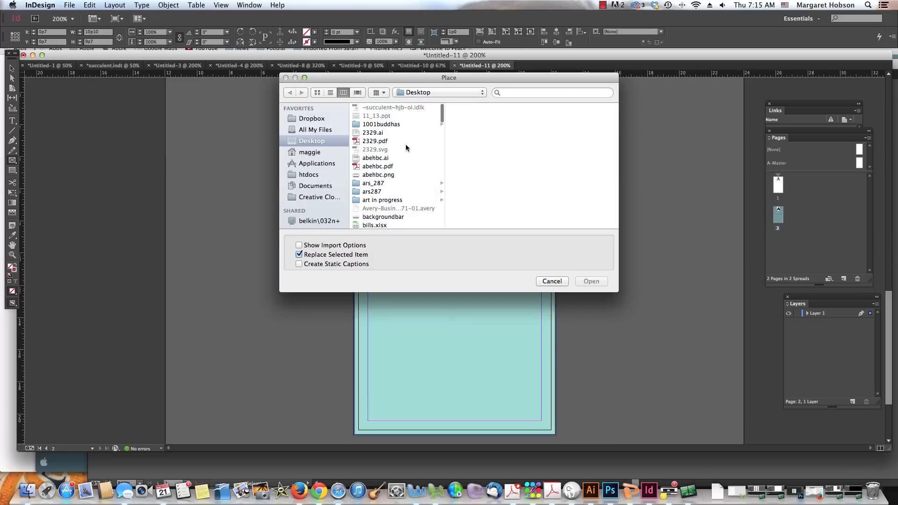
click(373, 133)
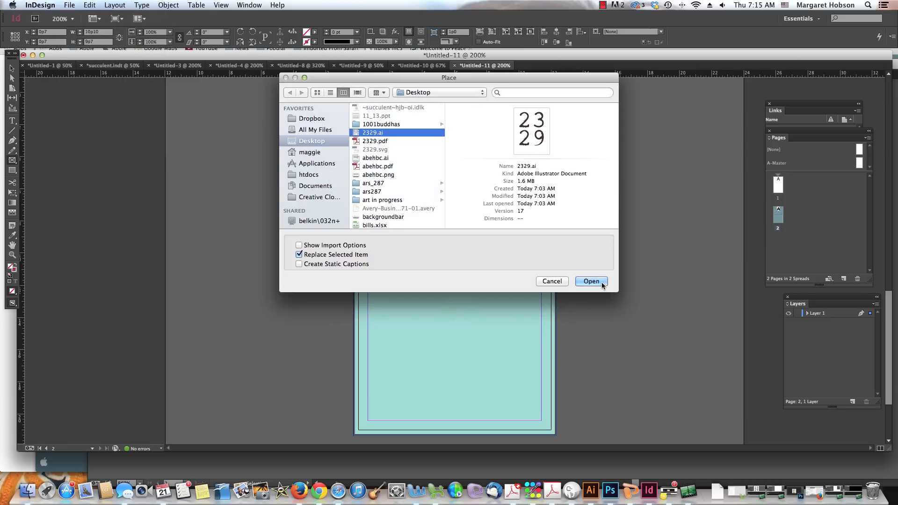
click(591, 281)
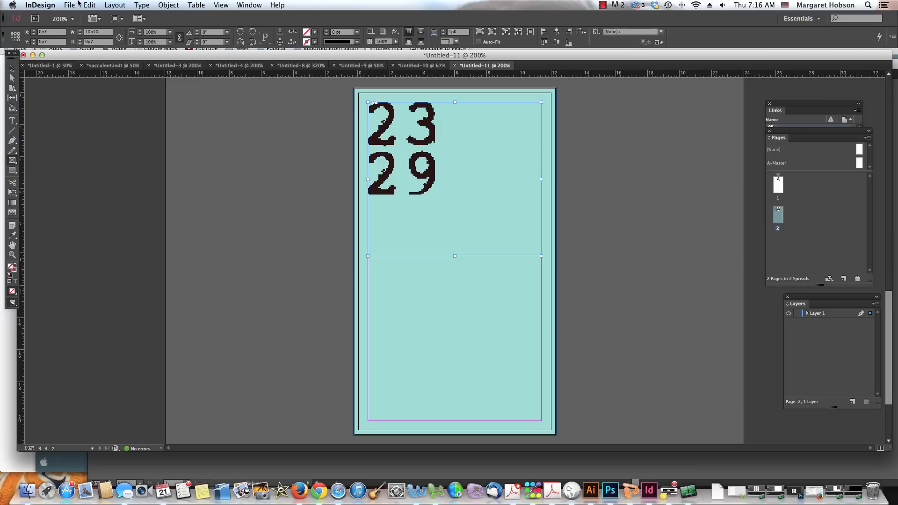
click(168, 5)
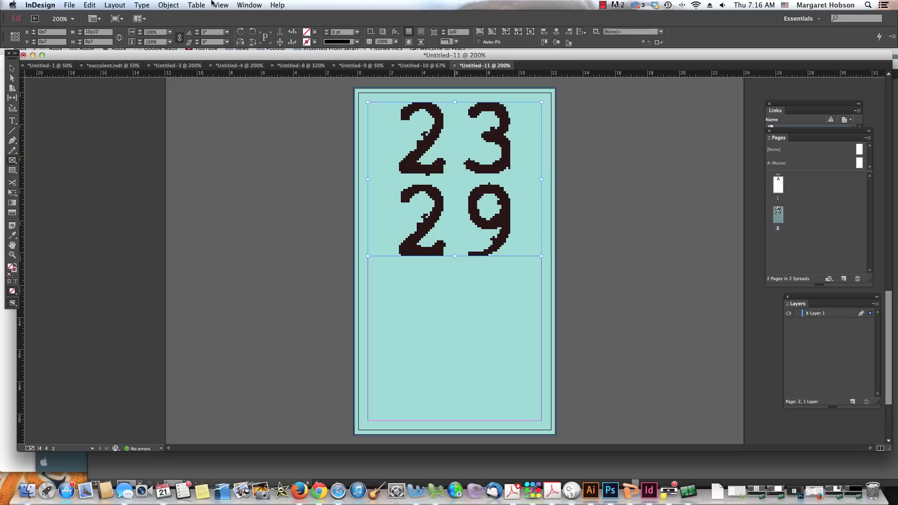
click(221, 5)
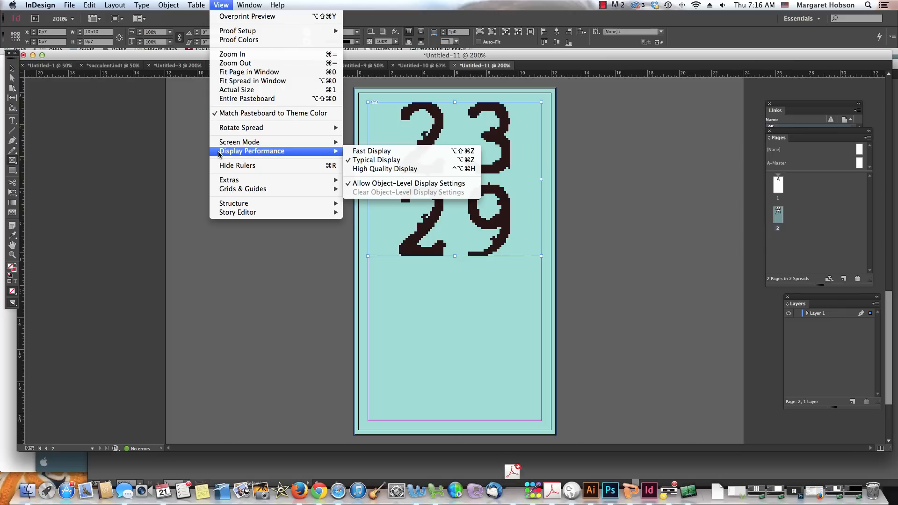
mouse_move(239, 141)
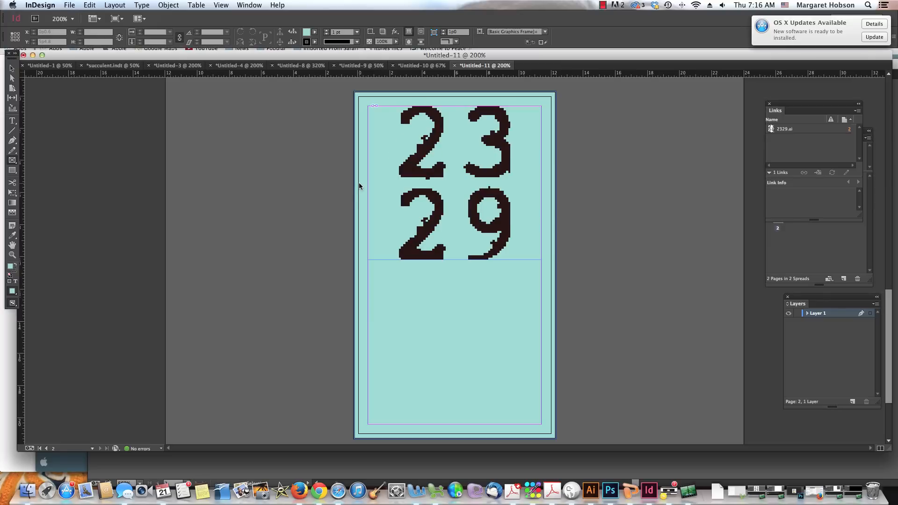
mouse_move(328, 285)
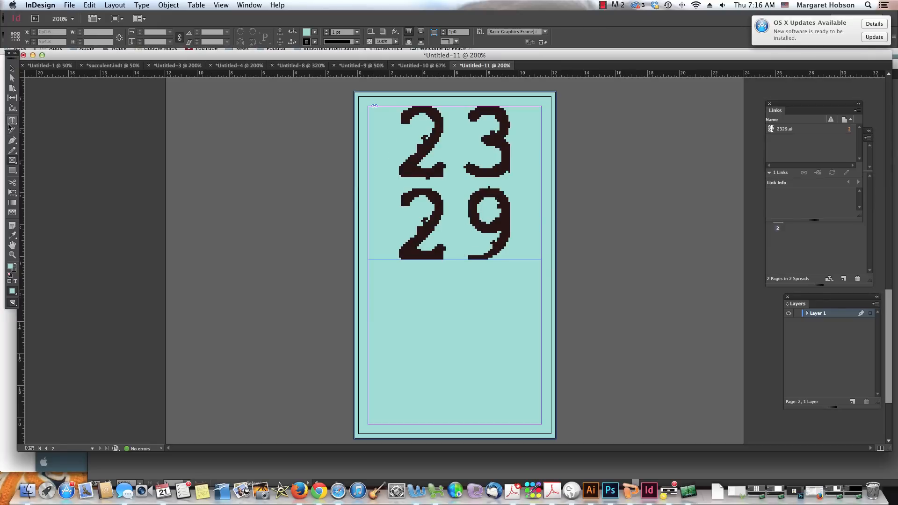
Step: Draw a text frame on the pasteboard beside the page and type 'illustration & design'
click(12, 120)
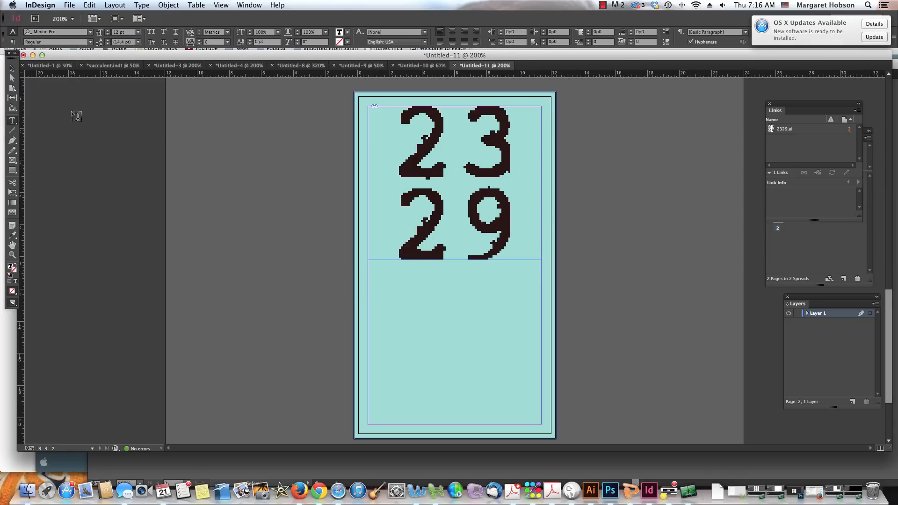
click(12, 120)
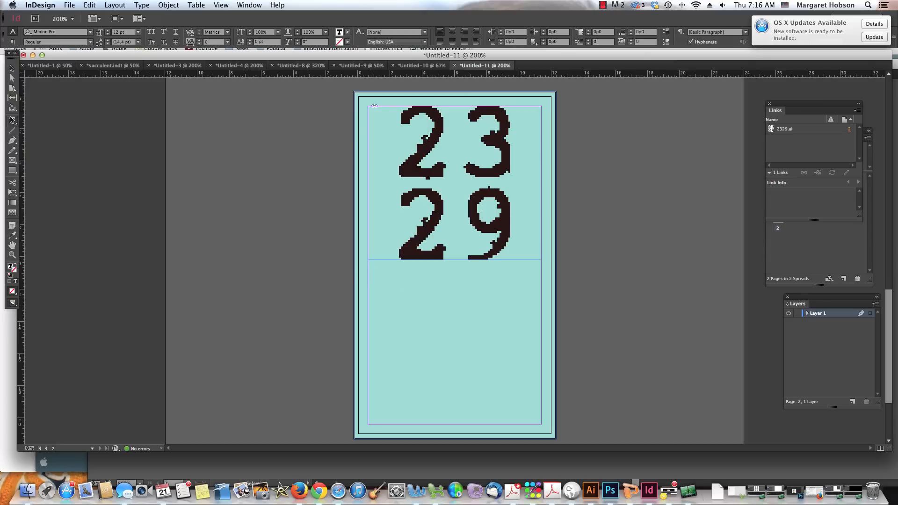
click(13, 120)
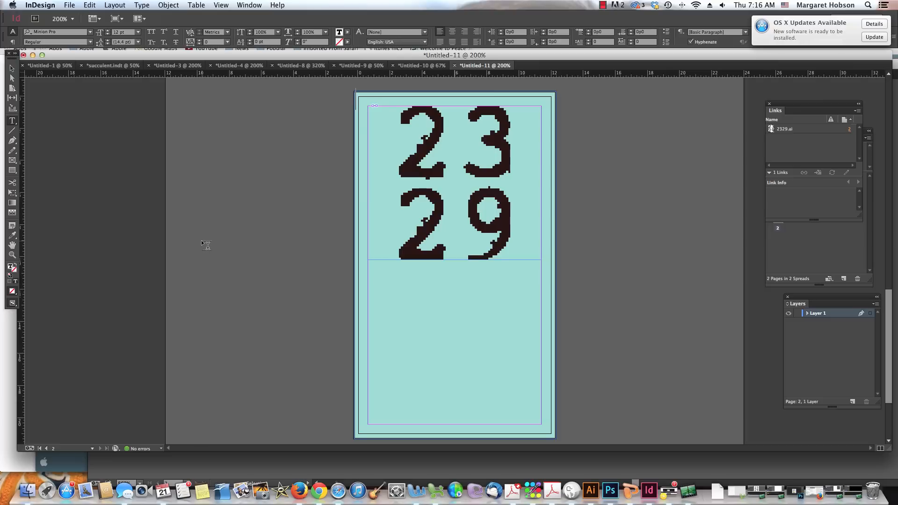
drag(202, 244, 339, 272)
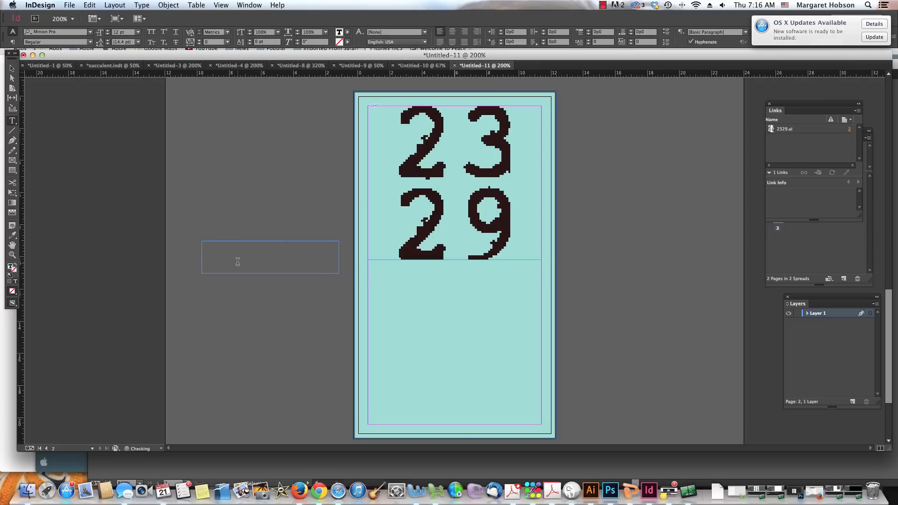
text(ill)
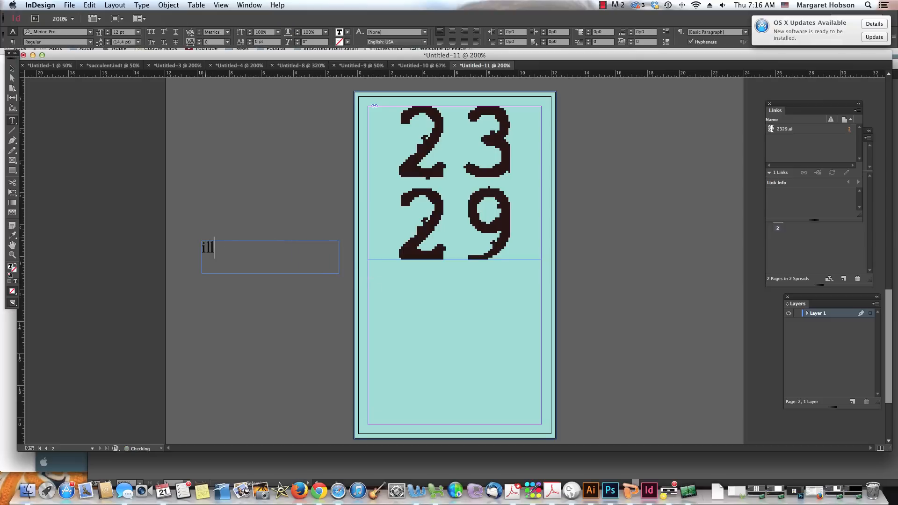
text(ustration)
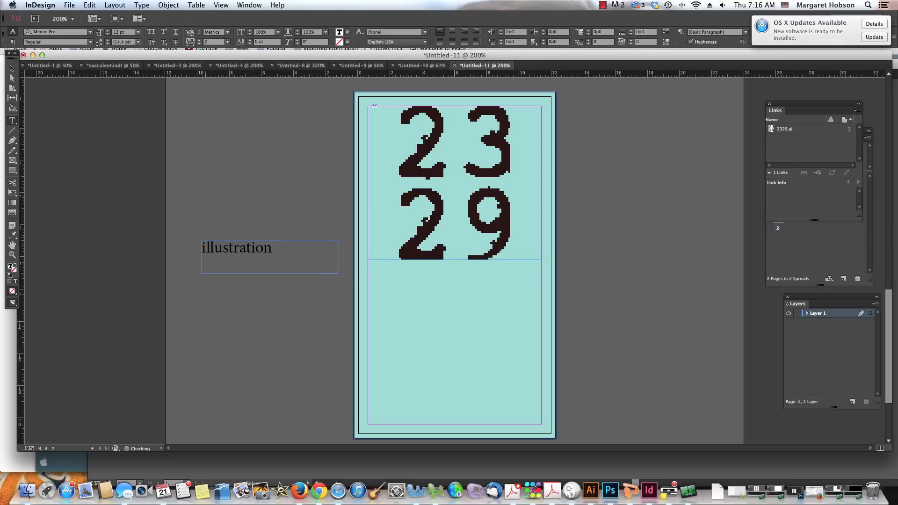
text(&)
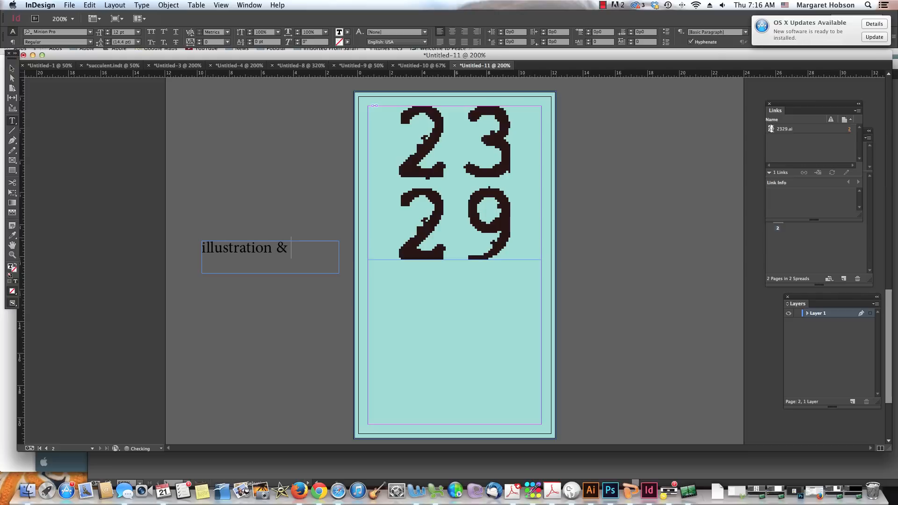
text(design)
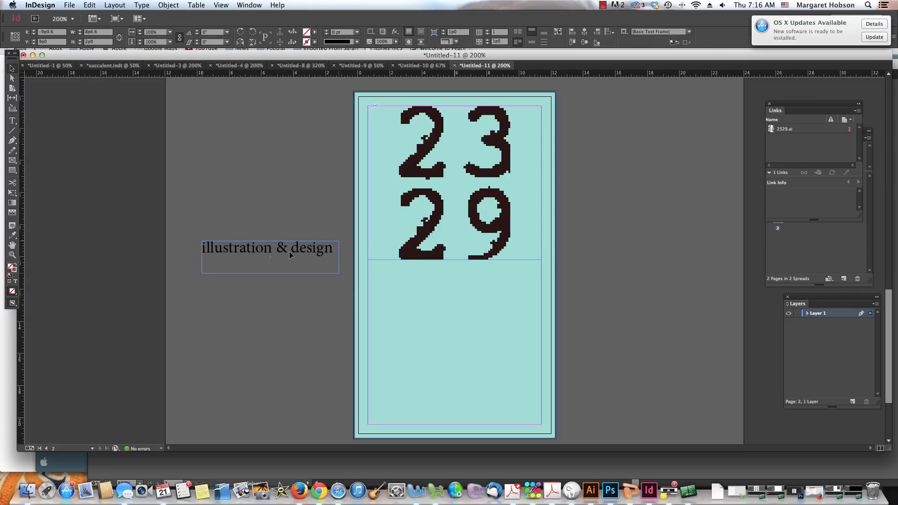
Step: Move the tagline frame onto the page just under the 2329 logo and select its line
drag(270, 256, 449, 284)
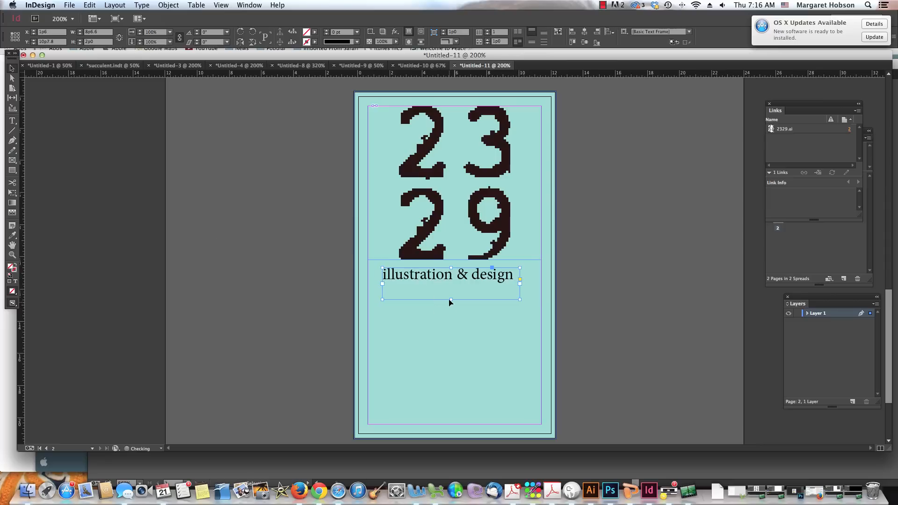
drag(451, 299, 451, 292)
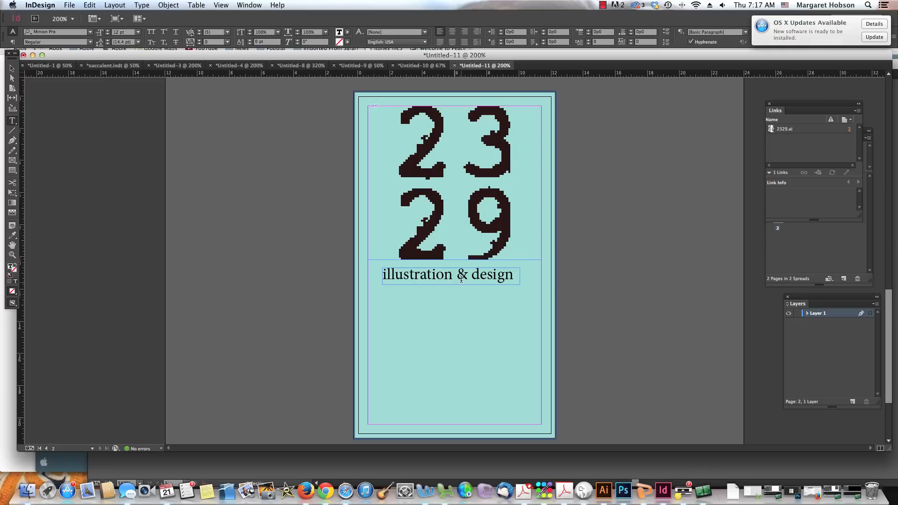
triple_click(449, 275)
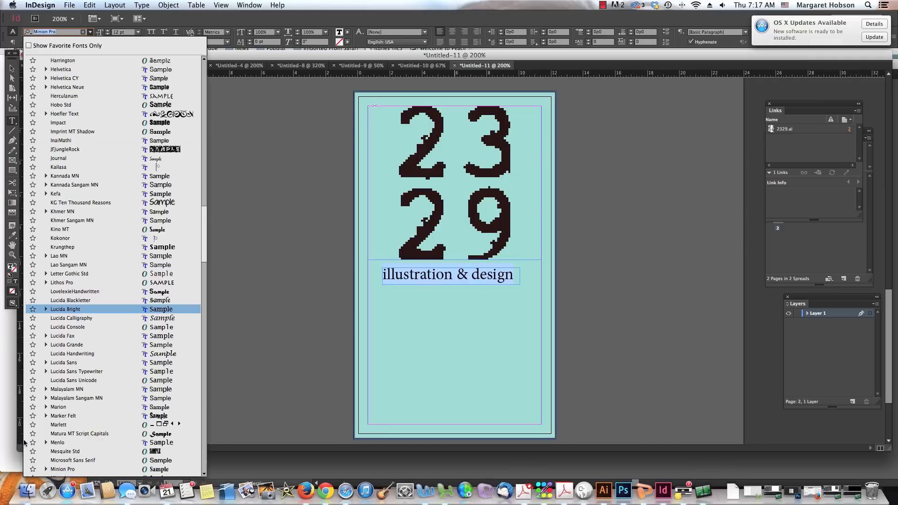
Step: Set the selected tagline in the Rough_Typewriter font from the Control panel font list
click(61, 470)
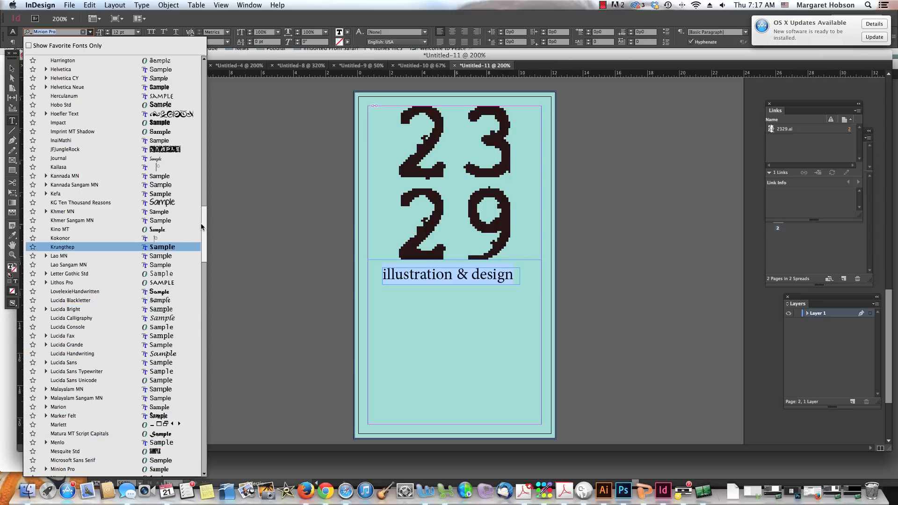
scroll(down, 3)
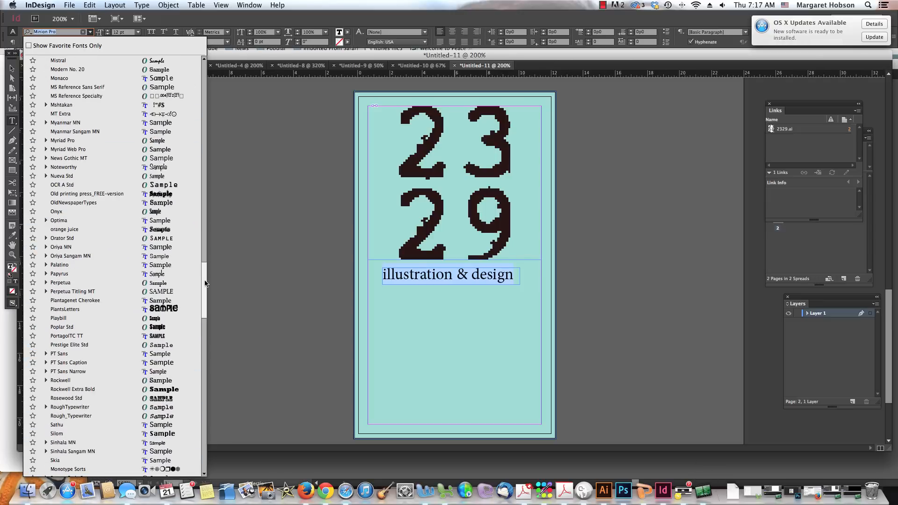
click(71, 415)
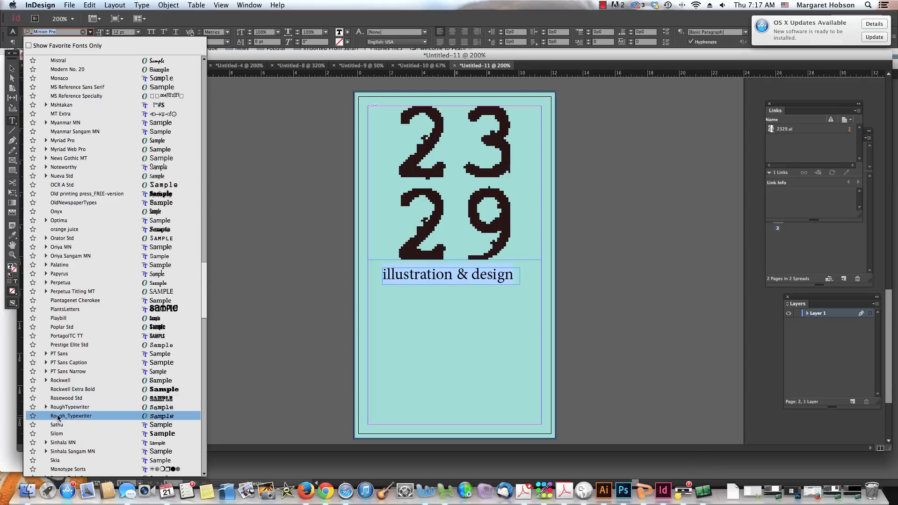
click(71, 416)
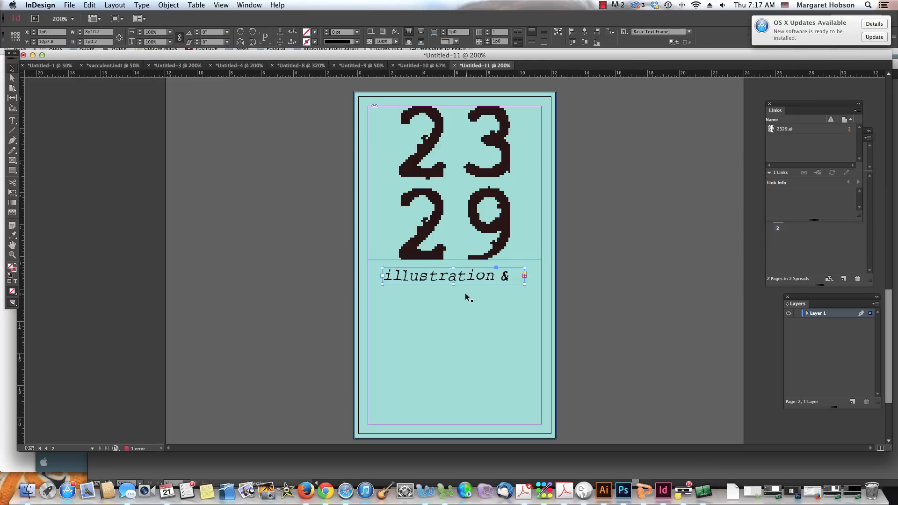
Step: Lengthen the tagline frame so 'design' shows on a second line, then center-align the text
drag(454, 284, 454, 322)
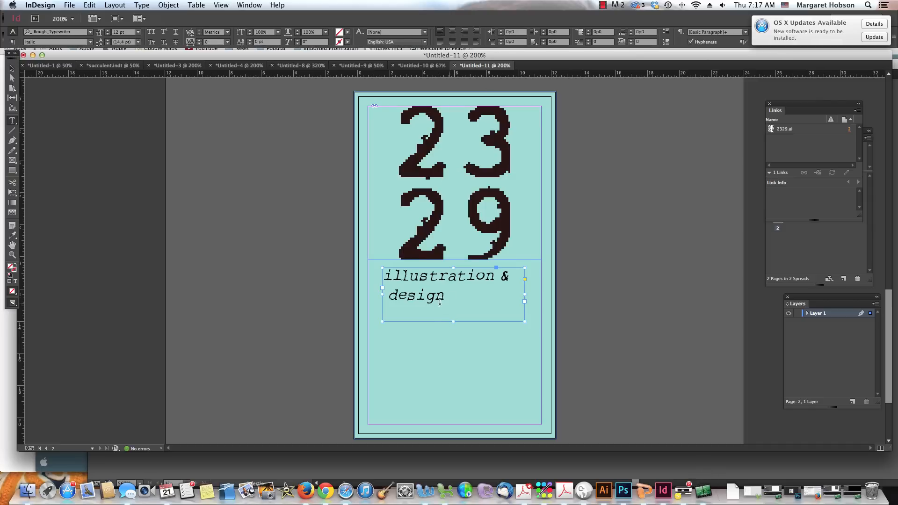
double_click(415, 295)
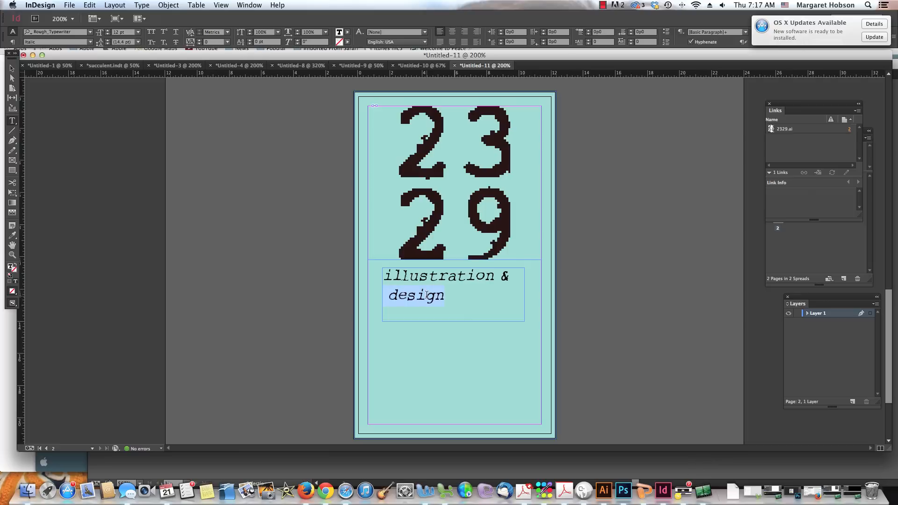
click(454, 32)
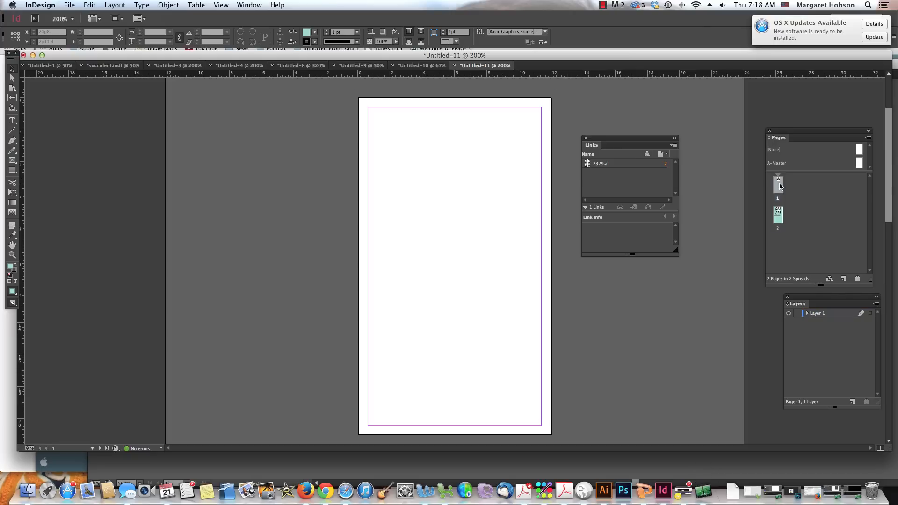
click(778, 215)
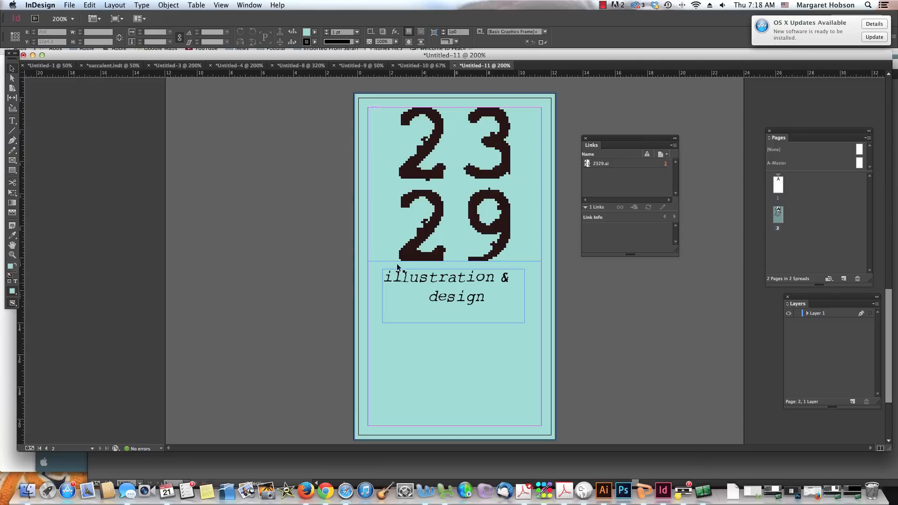
click(446, 286)
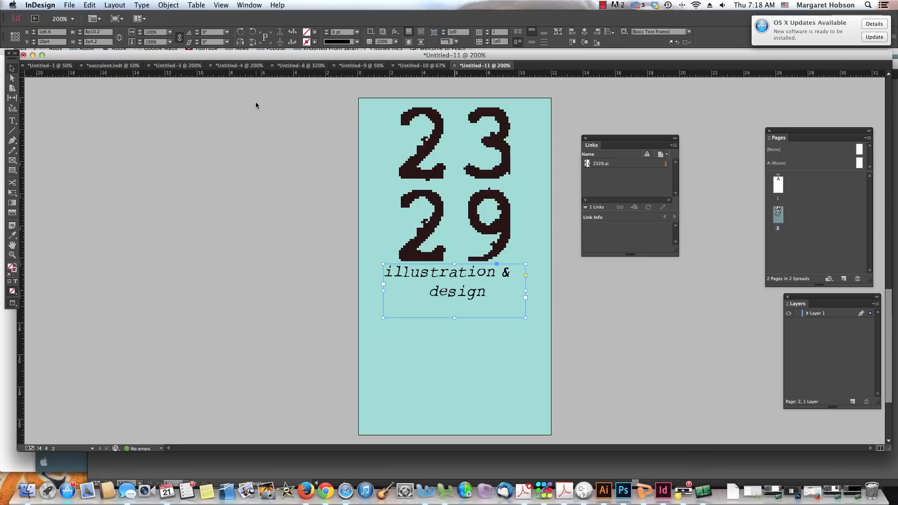
Step: Open the View menu to change the screen mode to Preview
click(221, 5)
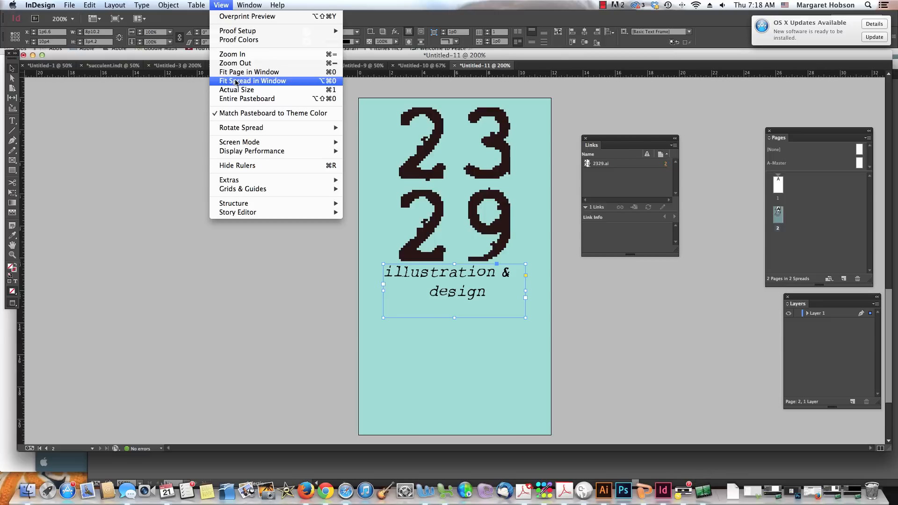
mouse_move(242, 127)
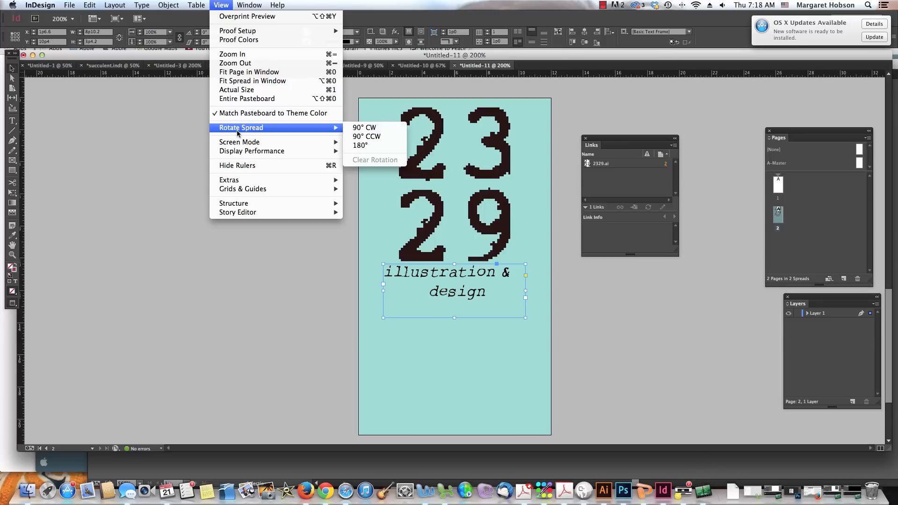
mouse_move(239, 142)
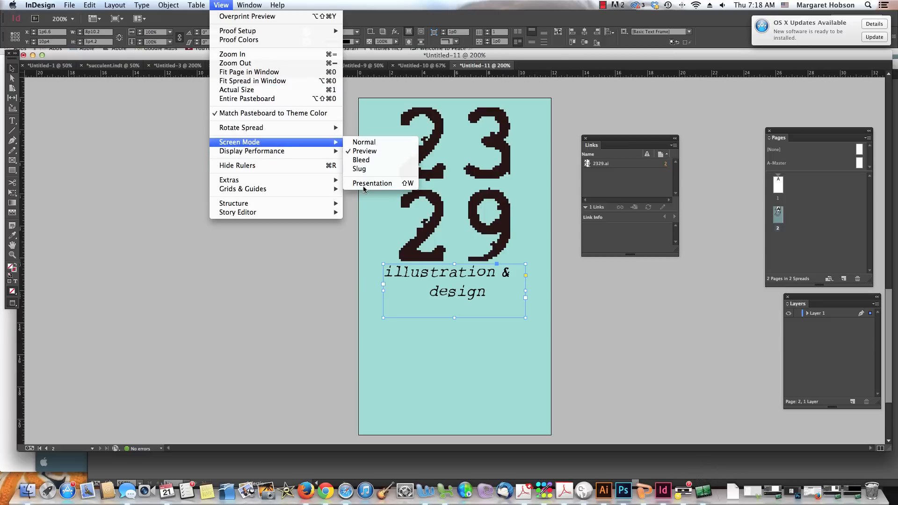